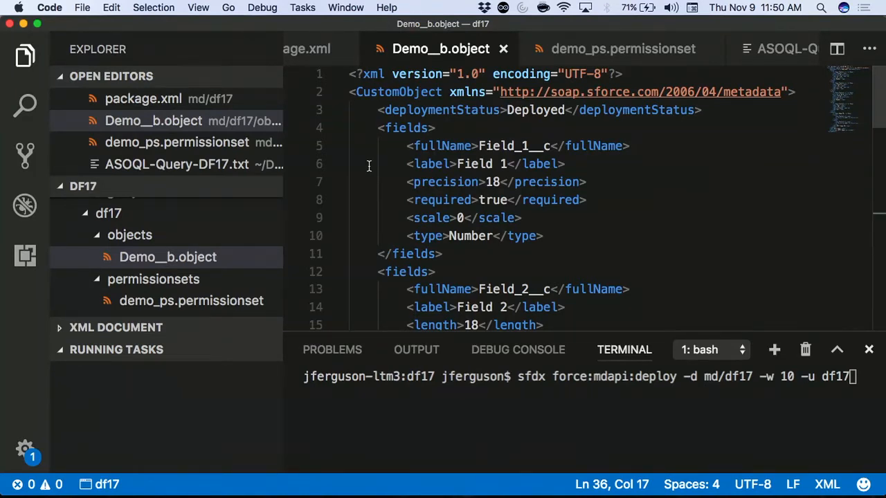
Run sfdx force:mdapi:deploy -d md/df17 -w 10 -u df17 from the terminal to deploy the metadata
scroll("down", 3)
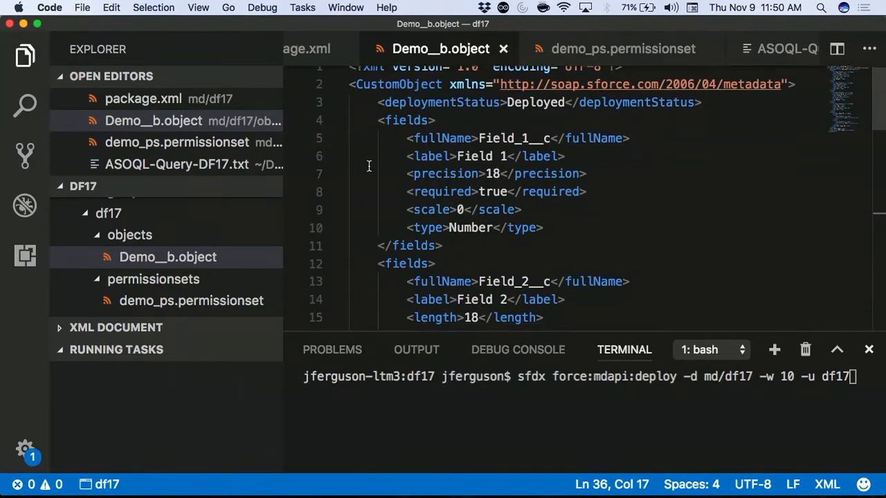
scroll("down", 3)
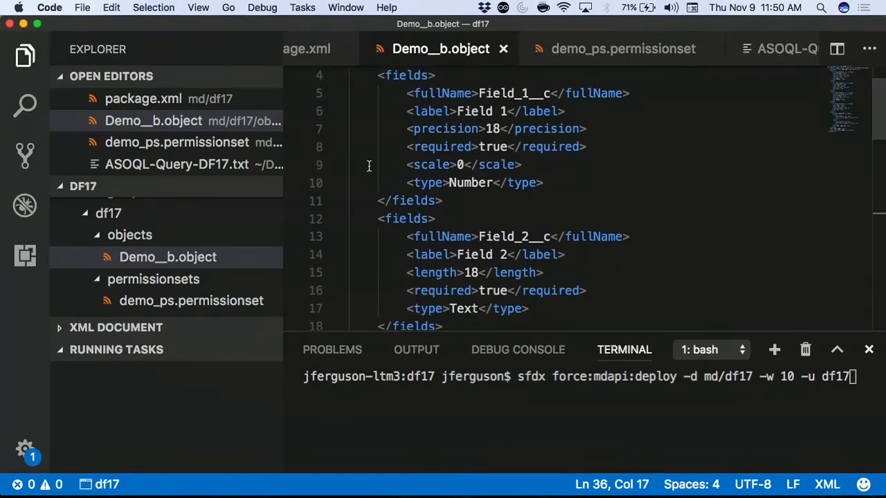
scroll("down", 3)
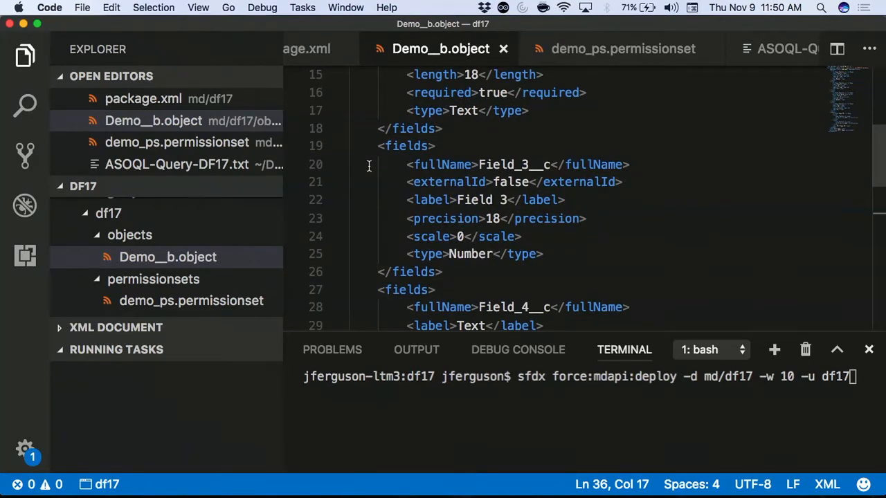
scroll("down", 3)
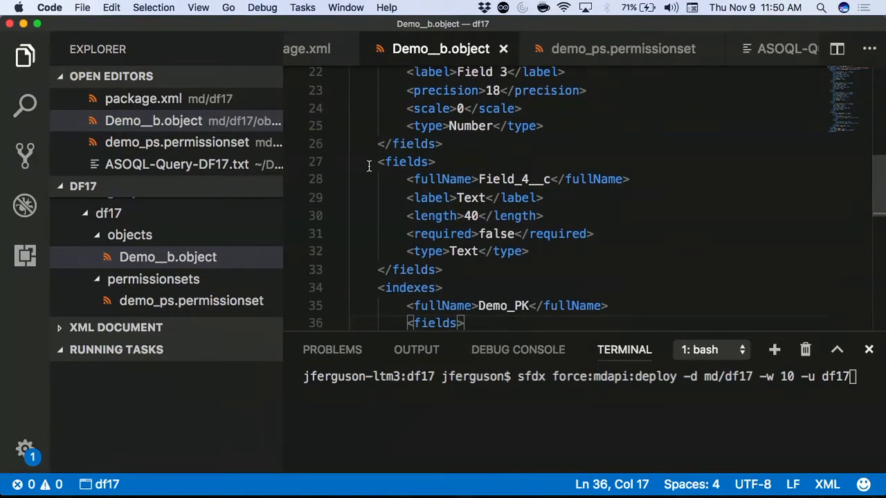
scroll("down", 3)
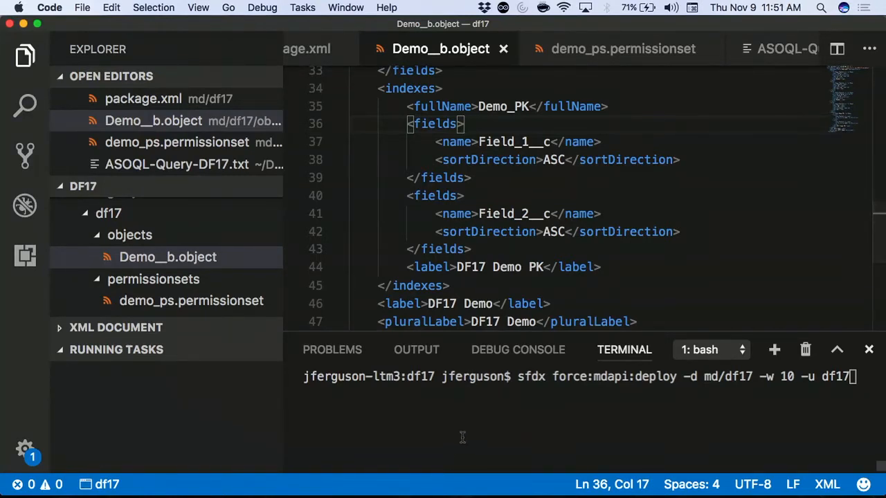
scroll("down", 3)
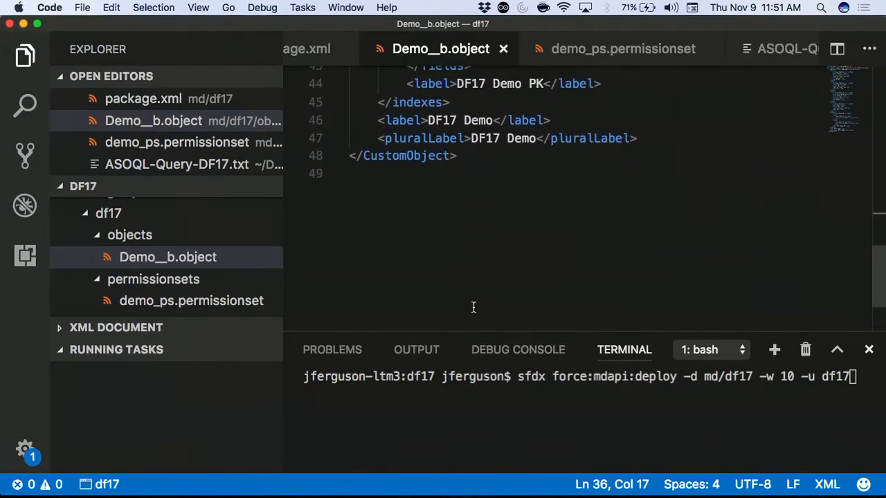
left_click(623, 49)
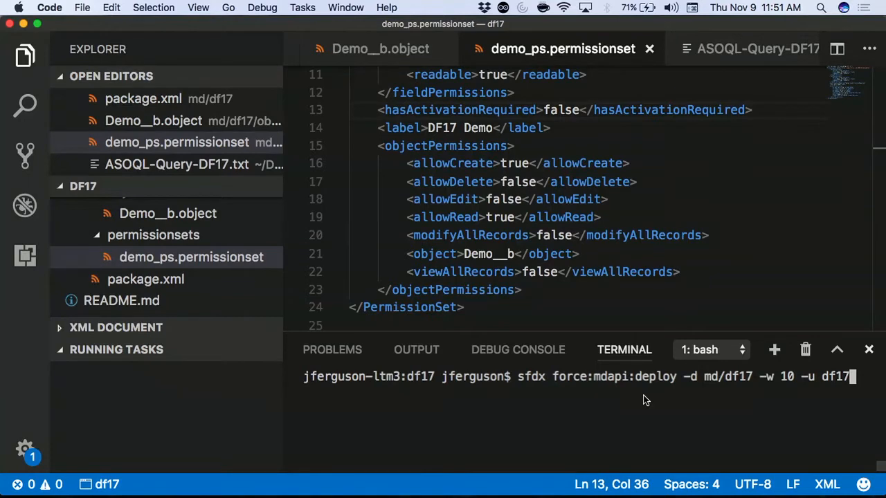
key("Return")
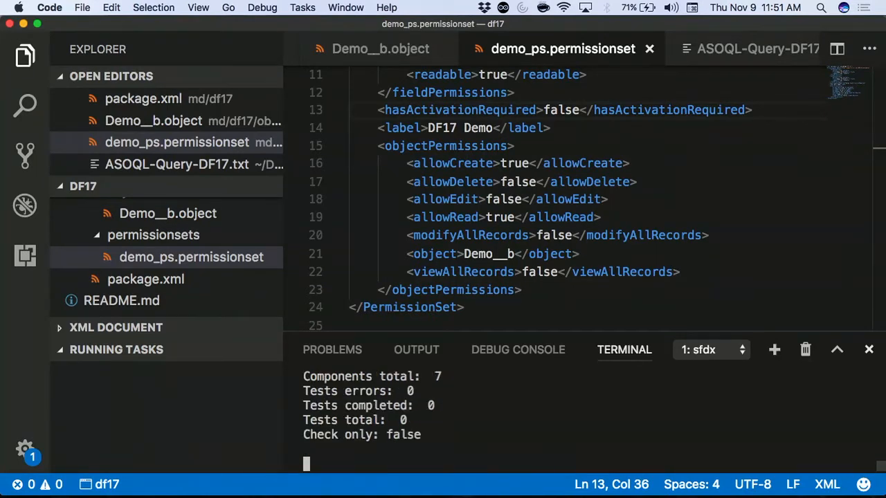
Find Big Objects in Setup Quick Find and view the DF17 Demo definition with its custom fields
key("cmd+tab")
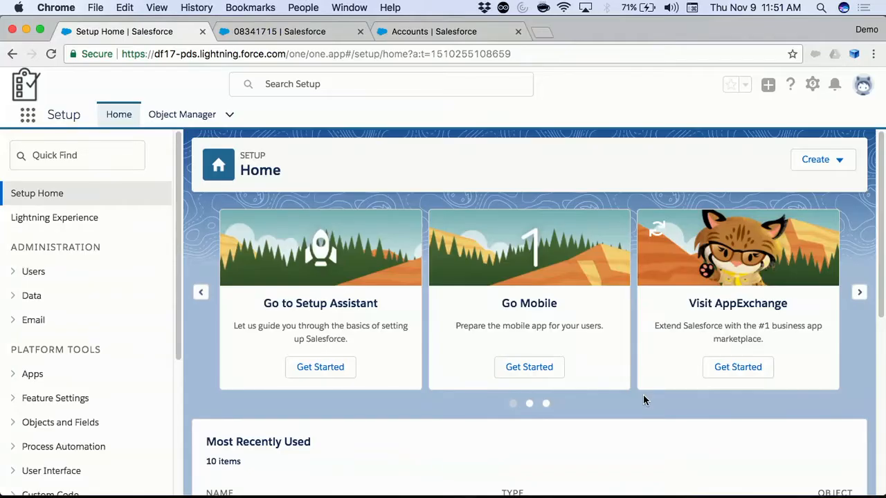
type("b")
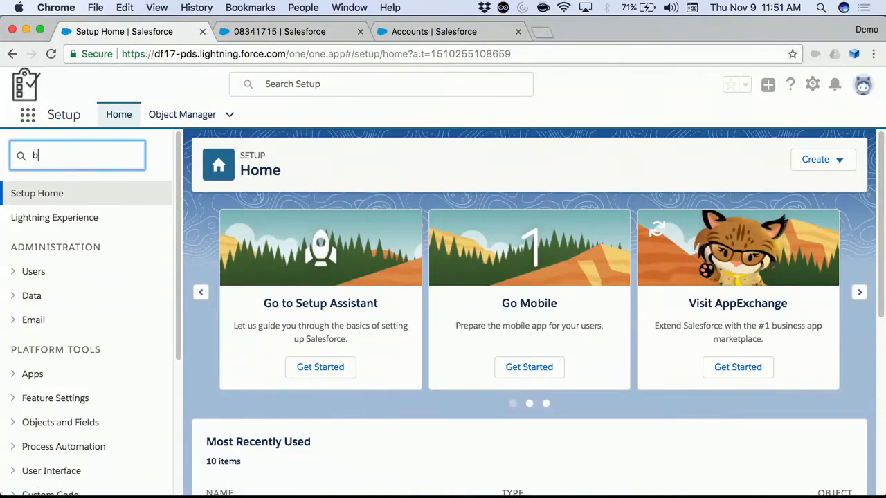
left_click(51, 218)
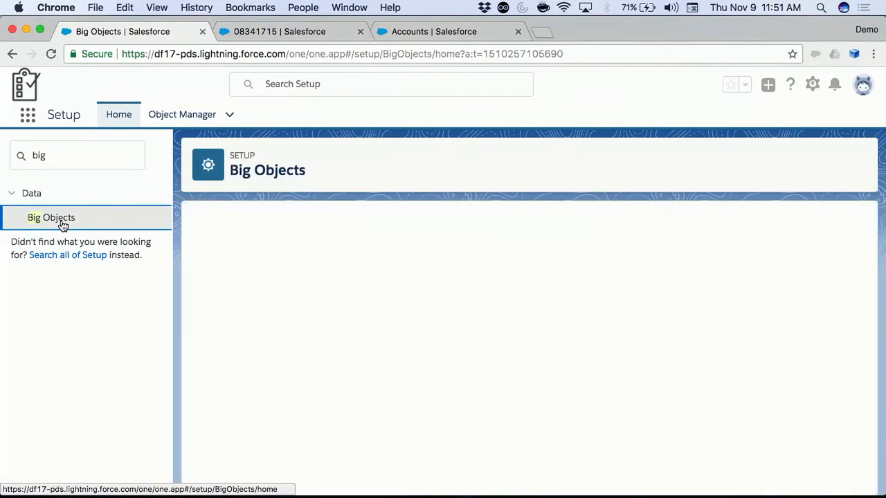
left_click(51, 217)
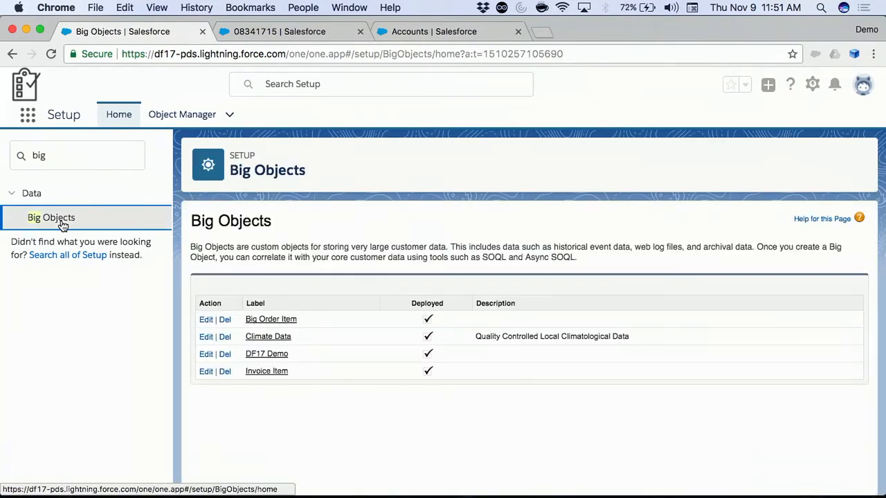
left_click(265, 354)
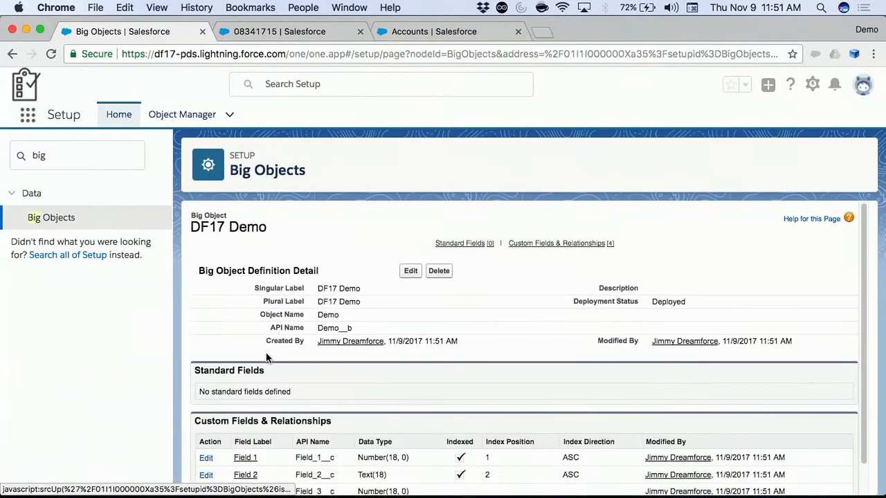
scroll("down", 3)
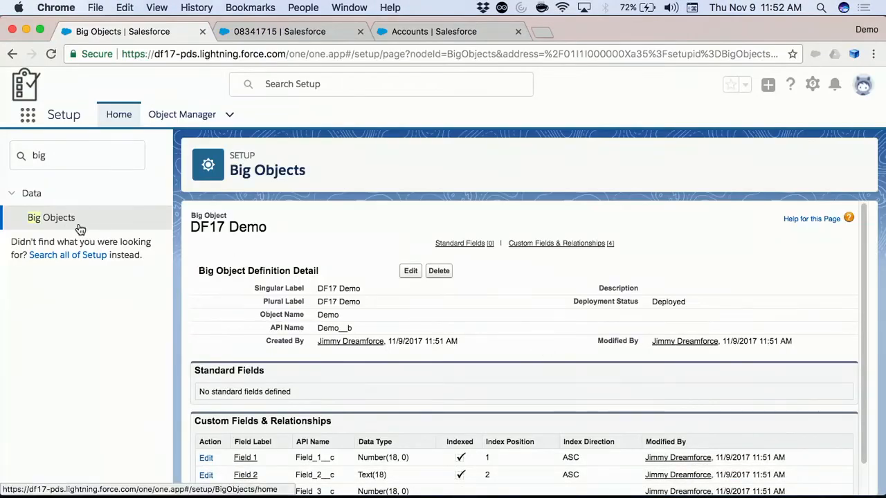
Return to the Big Objects list and review the Big Order Item big object's custom fields
left_click(52, 217)
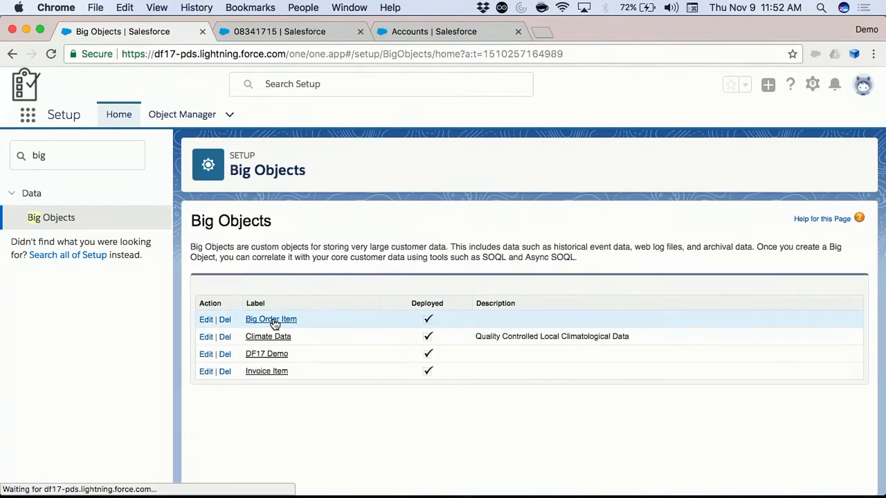
left_click(271, 318)
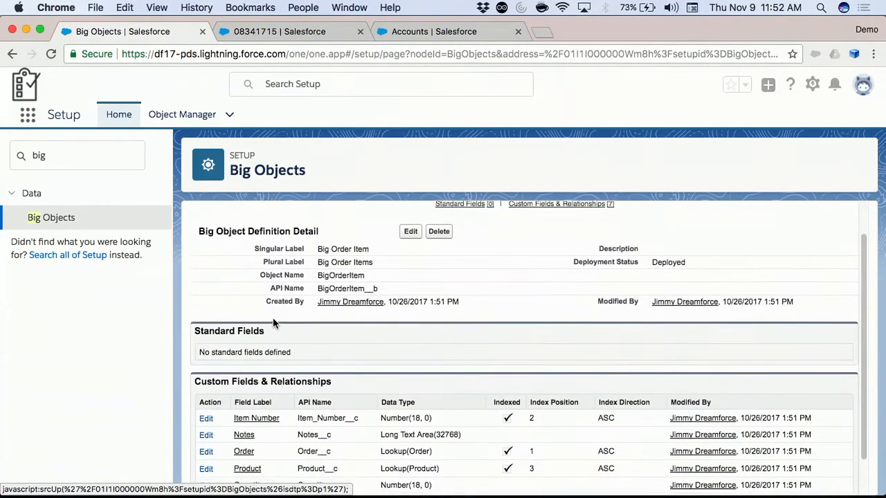
scroll("down", 3)
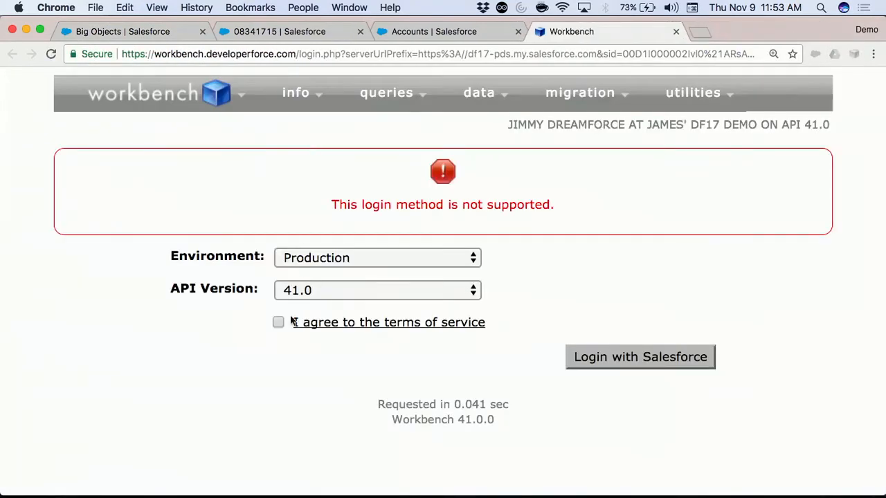
Log into Workbench and run a SOQL query on BigOrderItem__b with its selected fields
left_click(639, 357)
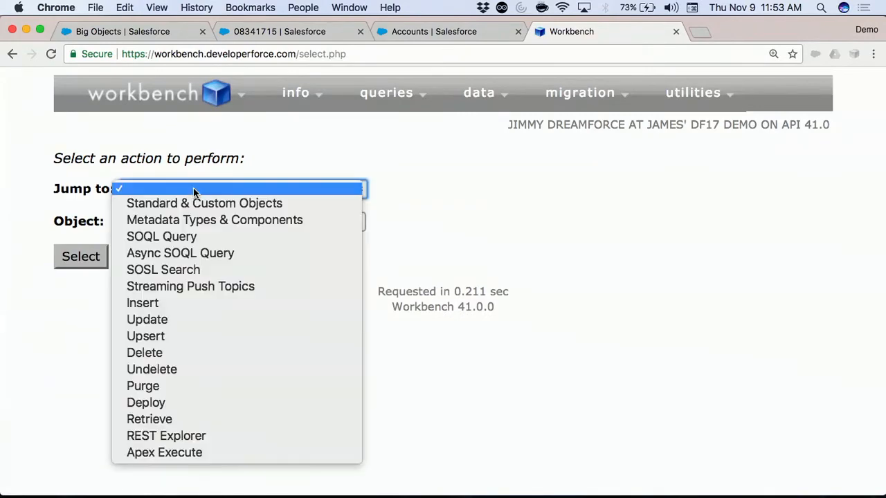
left_click(160, 236)
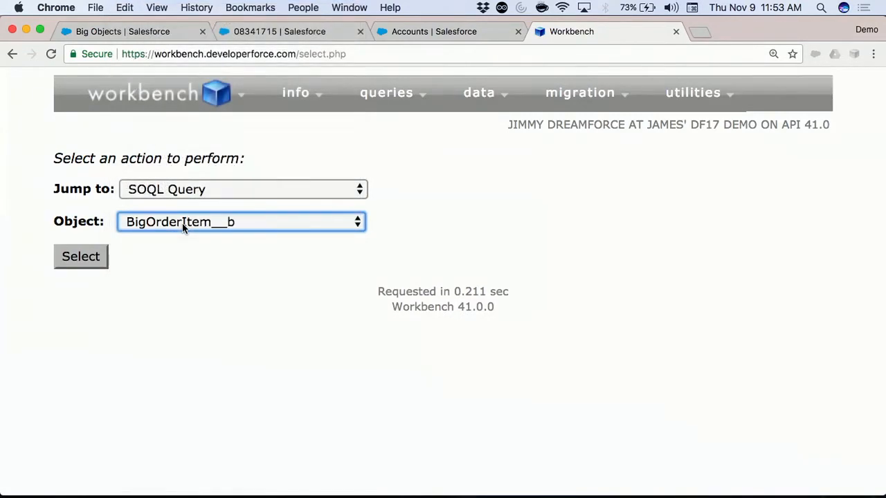
left_click(80, 256)
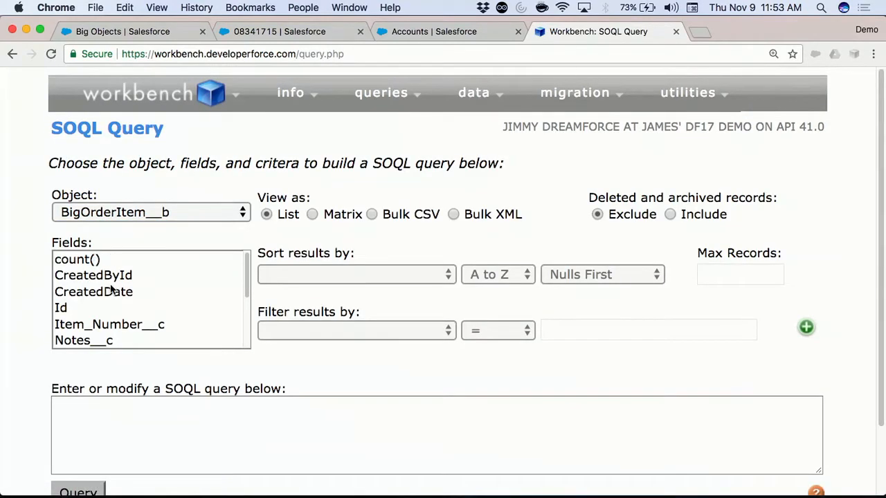
left_click(83, 274)
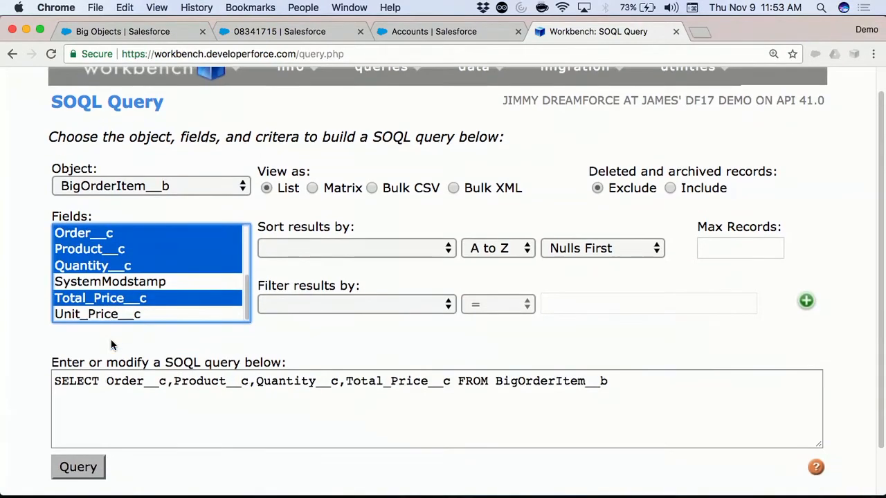
left_click(78, 466)
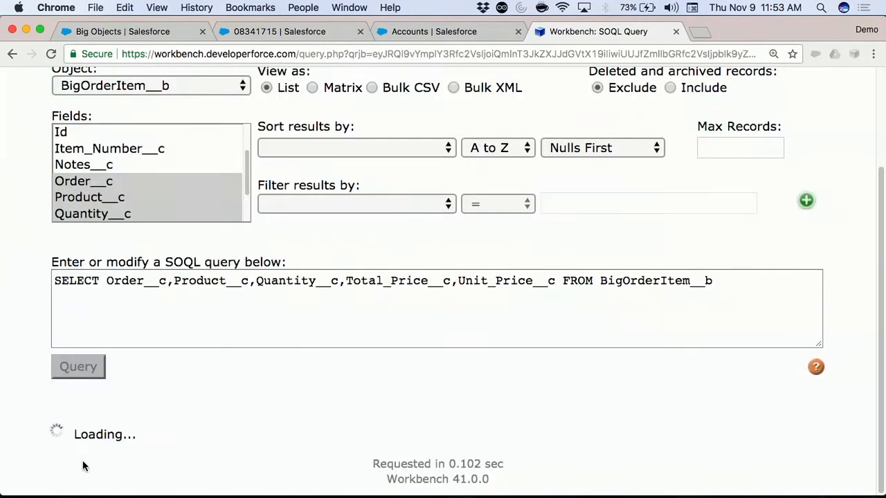
left_click(78, 365)
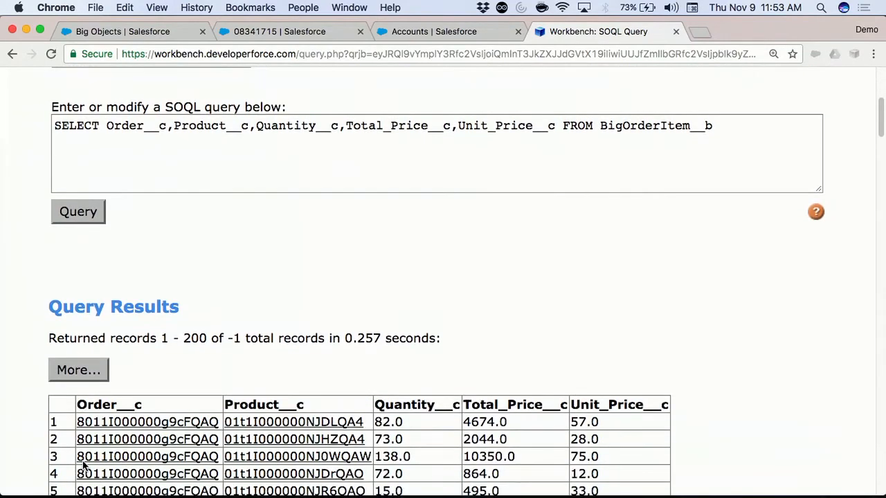
scroll("down", 3)
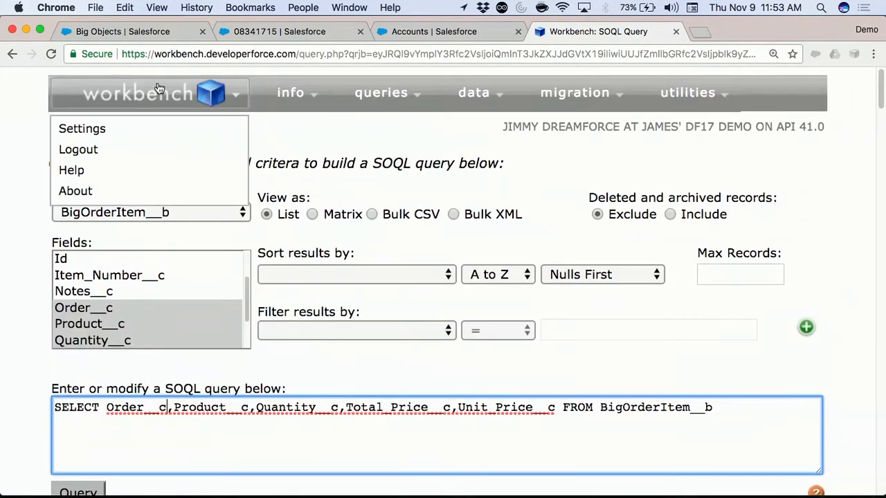
Edit the query to use Order__r.OrderNumber and Product__r.Name and rerun it
left_click(150, 93)
type("r.OrderNumbe")
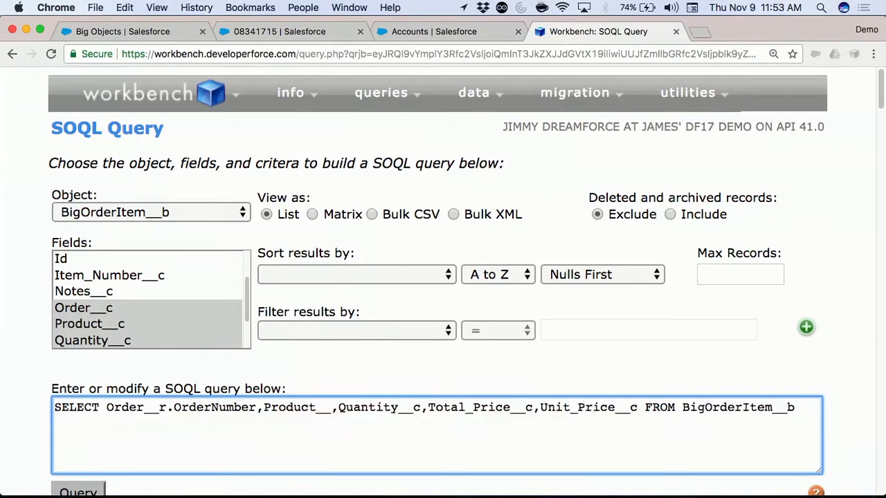
type("r.Name")
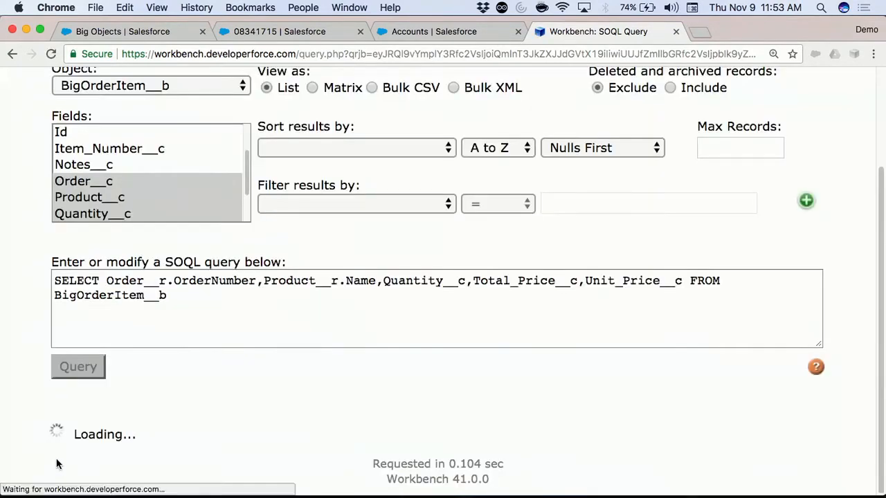
left_click(77, 366)
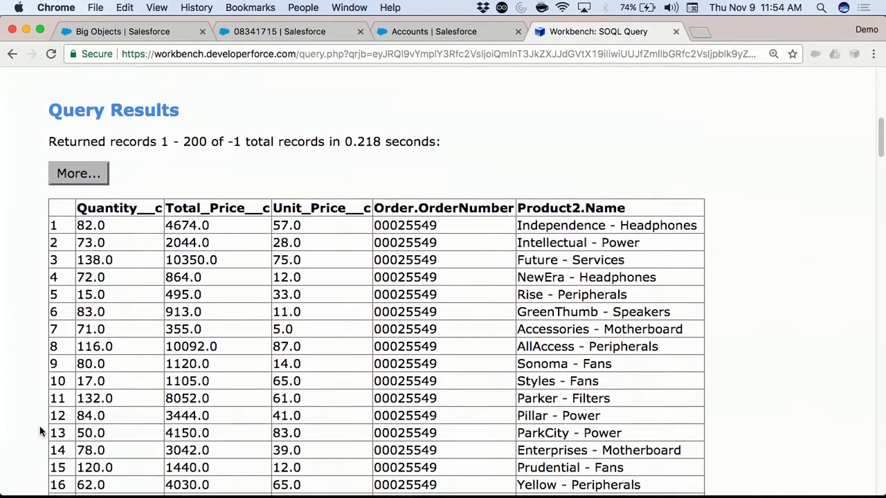
scroll("down", 3)
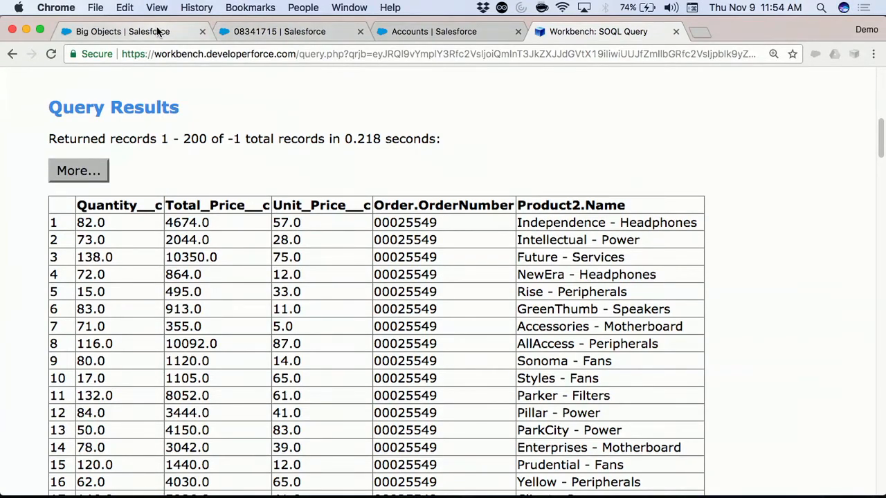
View Storage Usage in Setup, scrolling to the Current Big Object Storage Usage record counts
left_click(118, 30)
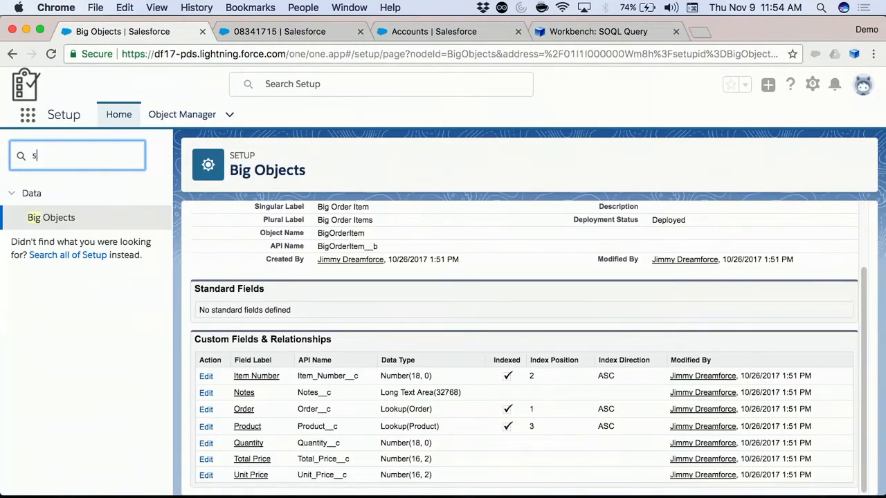
left_click(56, 217)
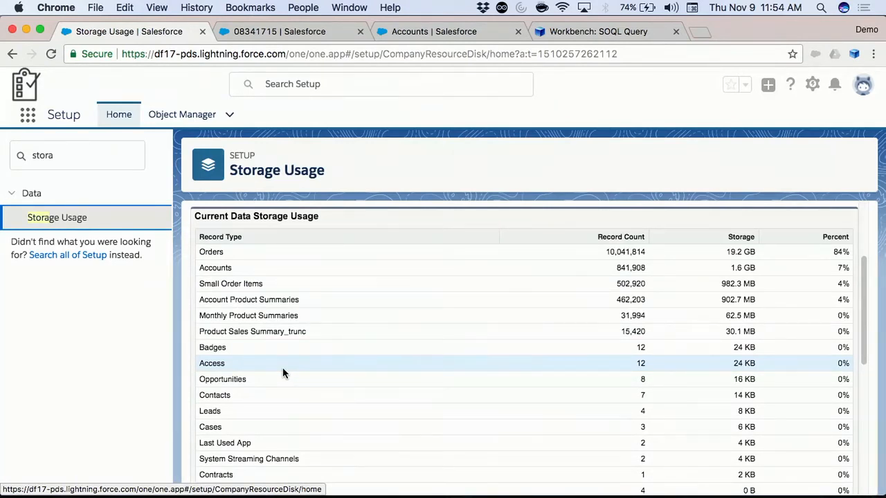
mouse_move(302, 271)
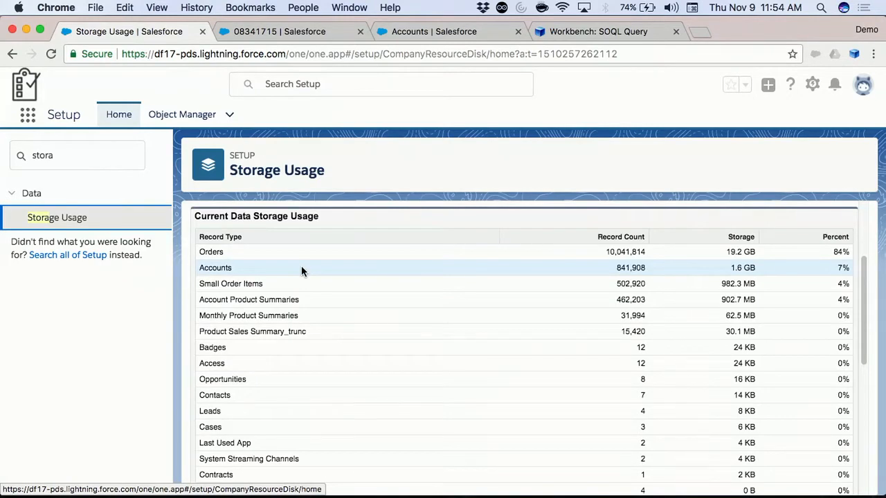
scroll("down", 3)
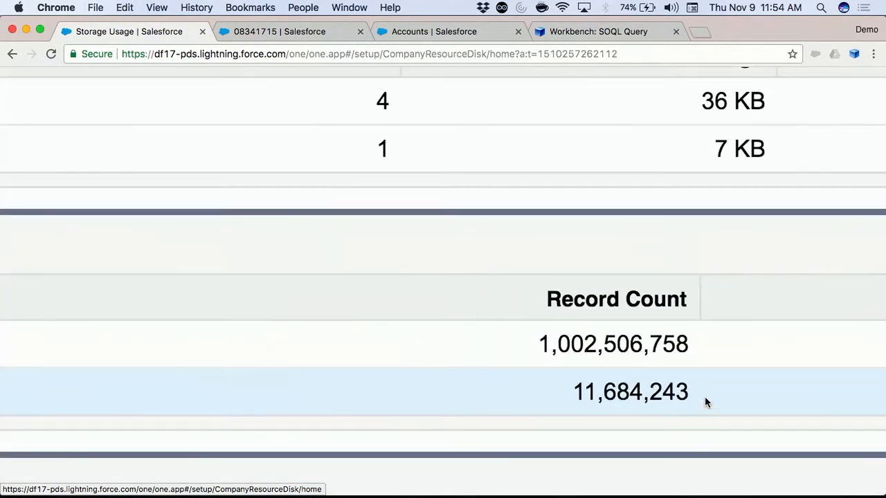
scroll("down", 3)
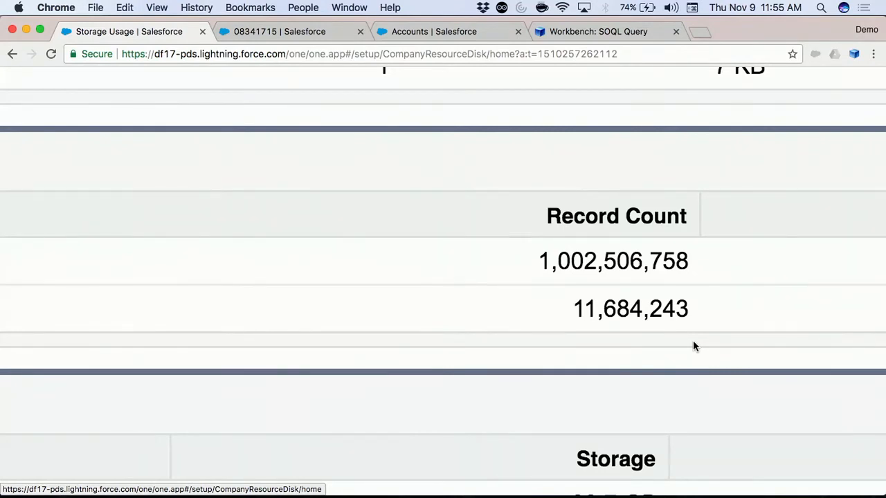
mouse_move(700, 317)
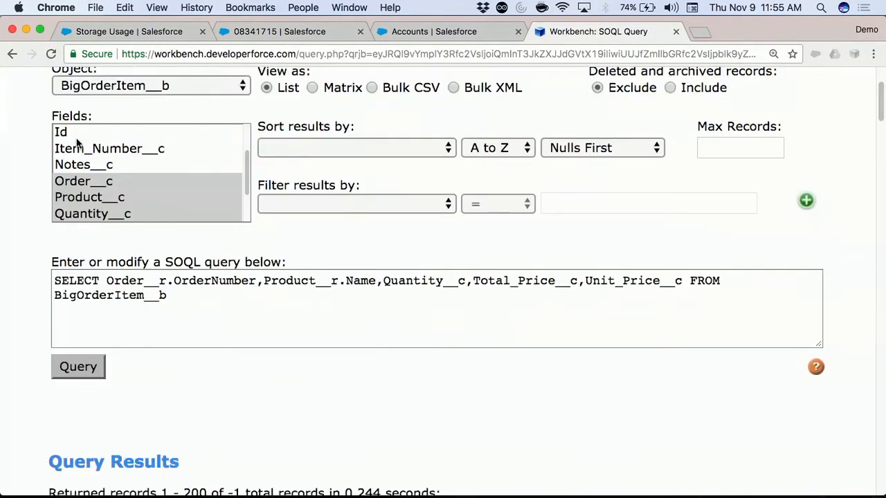
scroll("down", 3)
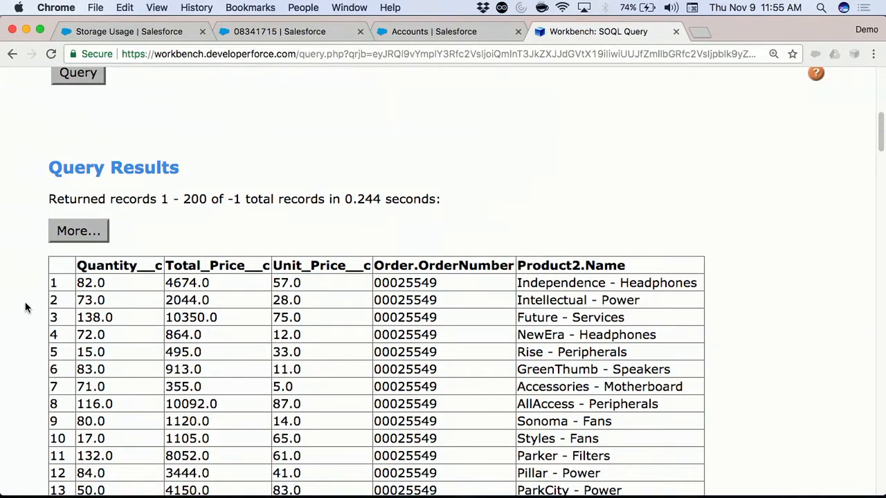
mouse_move(481, 97)
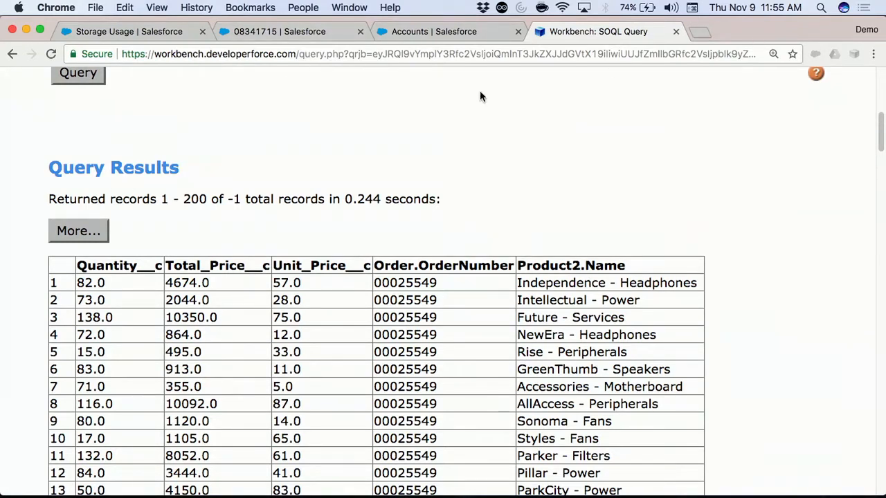
Review the BigOrderItemList component, its Helper.js and the BigOrderItemListController Apex class in Developer Console
left_click(127, 30)
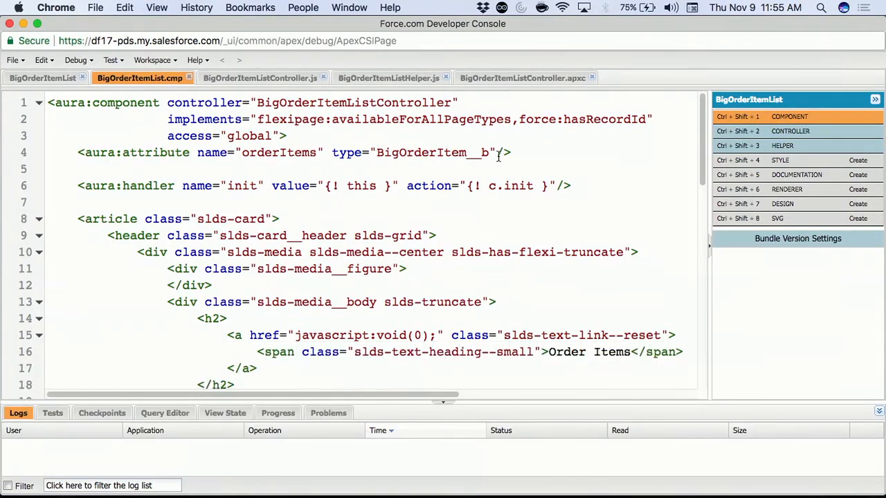
double_click(432, 152)
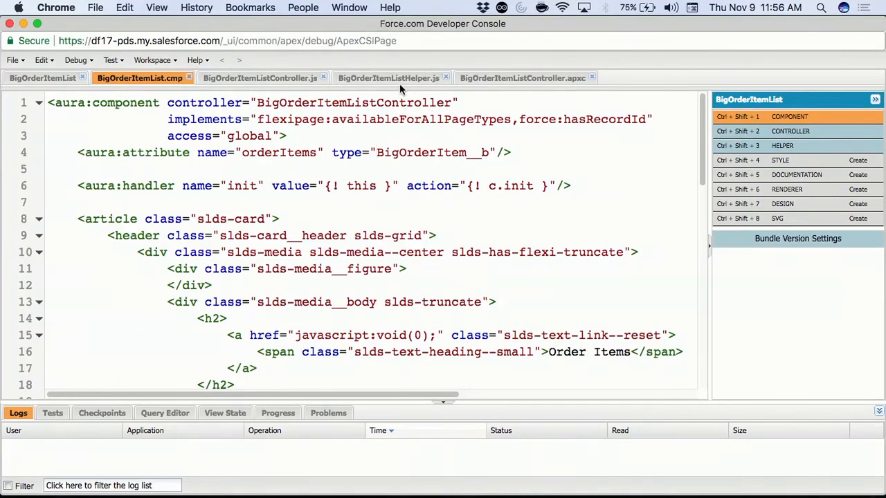
left_click(388, 77)
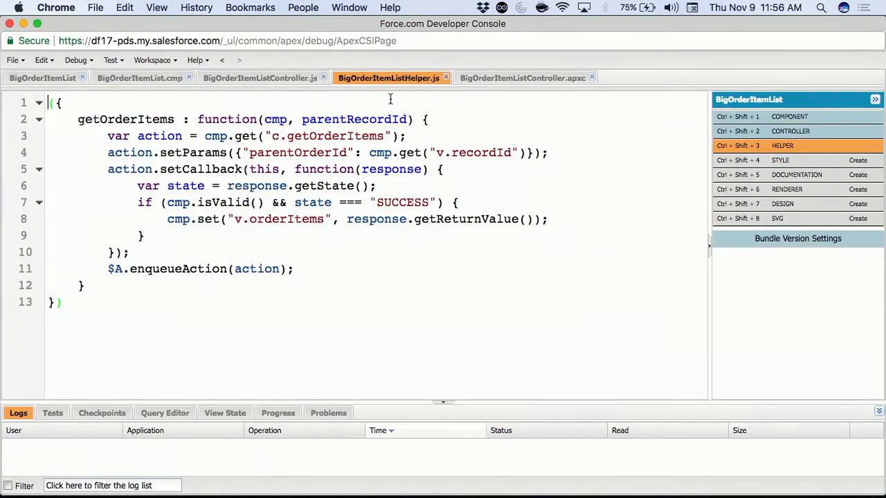
left_click(523, 77)
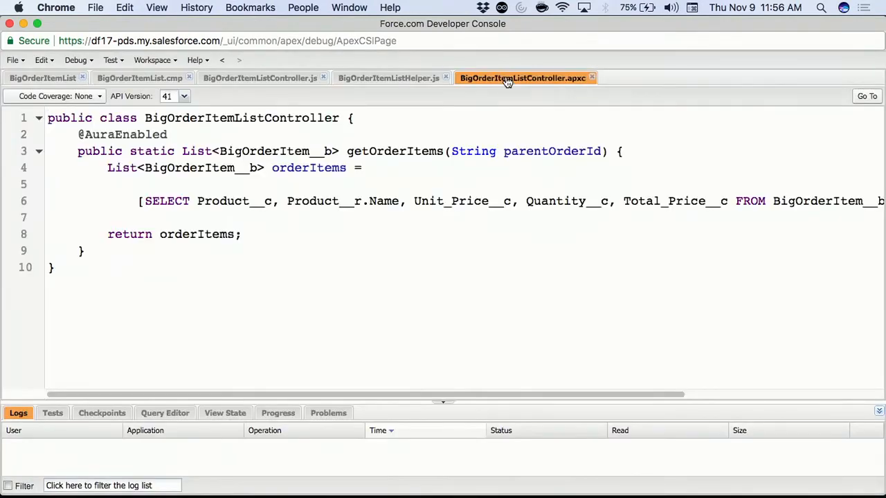
left_click(48, 118)
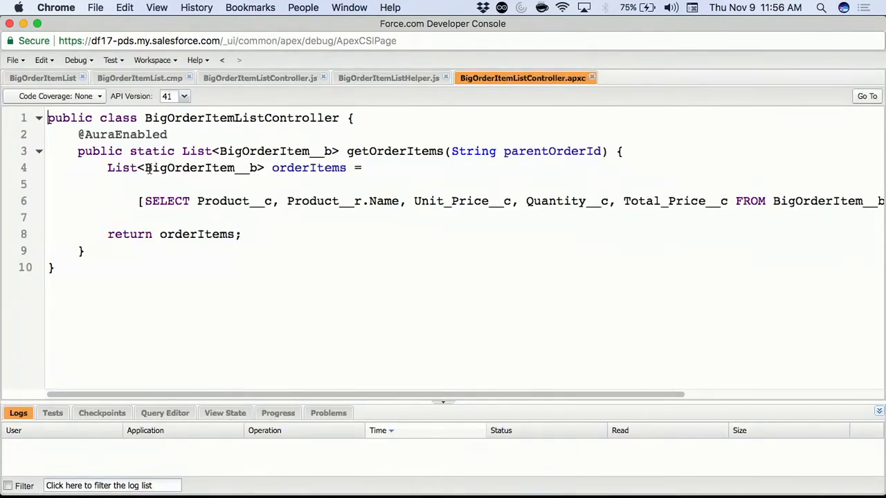
double_click(187, 168)
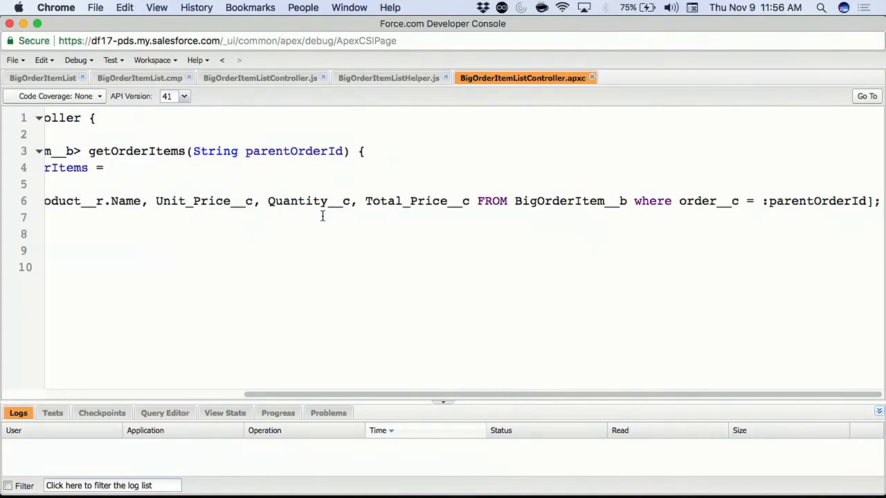
mouse_move(292, 156)
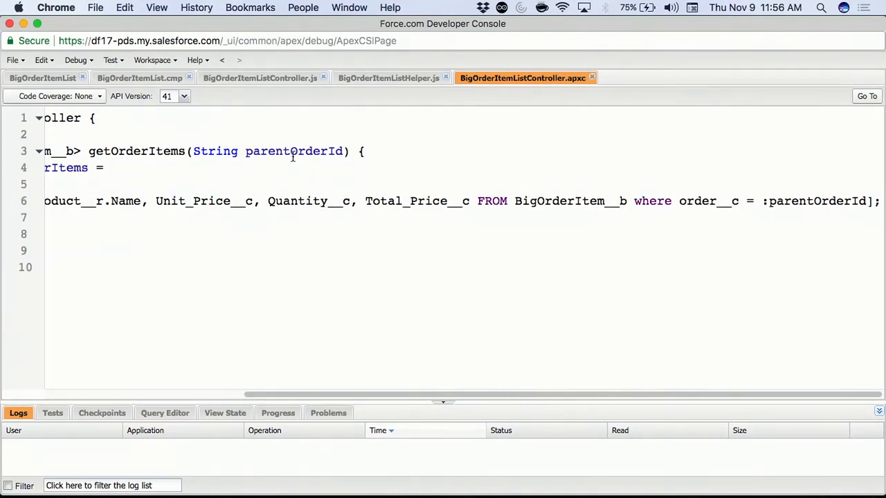
mouse_move(291, 146)
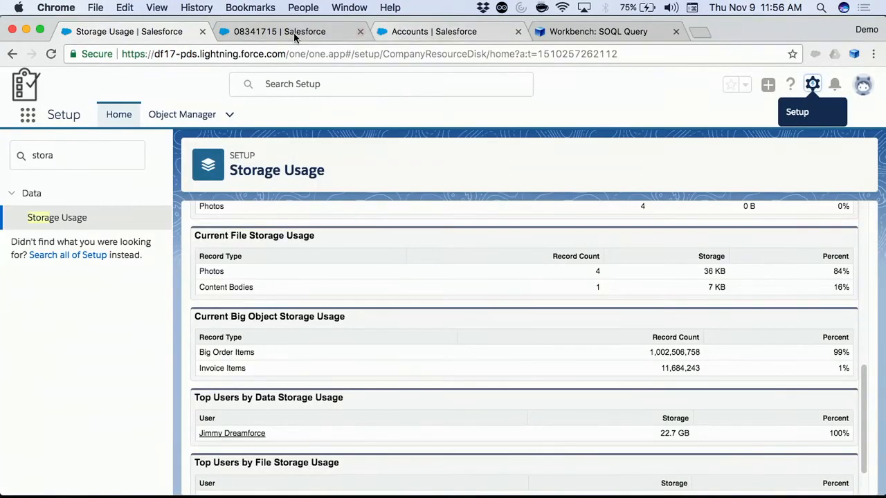
Edit order 08341715's record page in Lightning App Builder
left_click(279, 30)
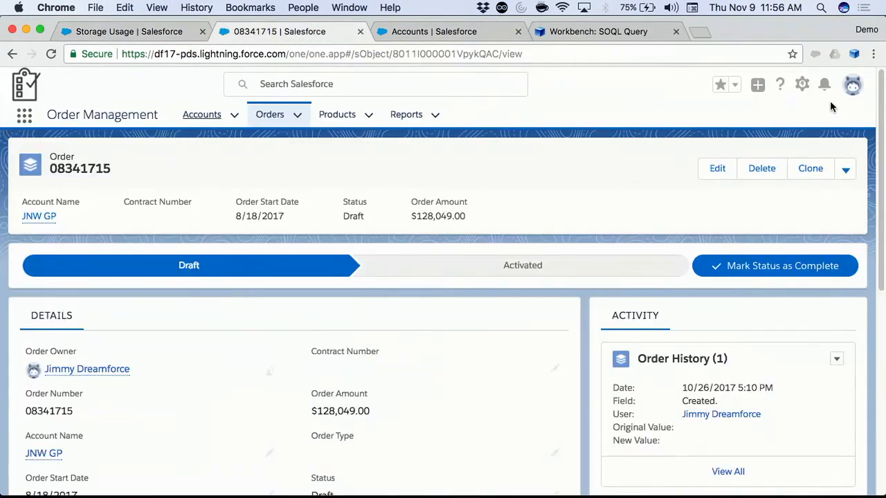
left_click(801, 85)
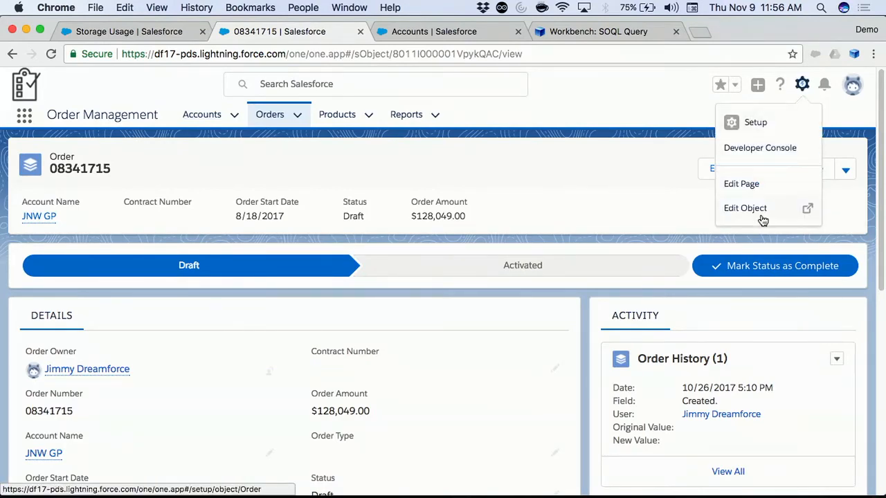
left_click(742, 183)
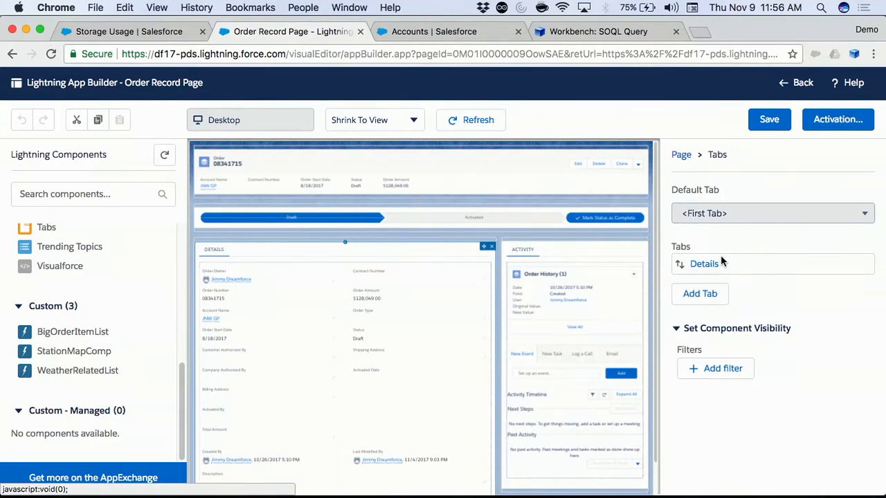
Add a custom-labelled Order Items tab holding BigOrderItemList and save the page
left_click(700, 294)
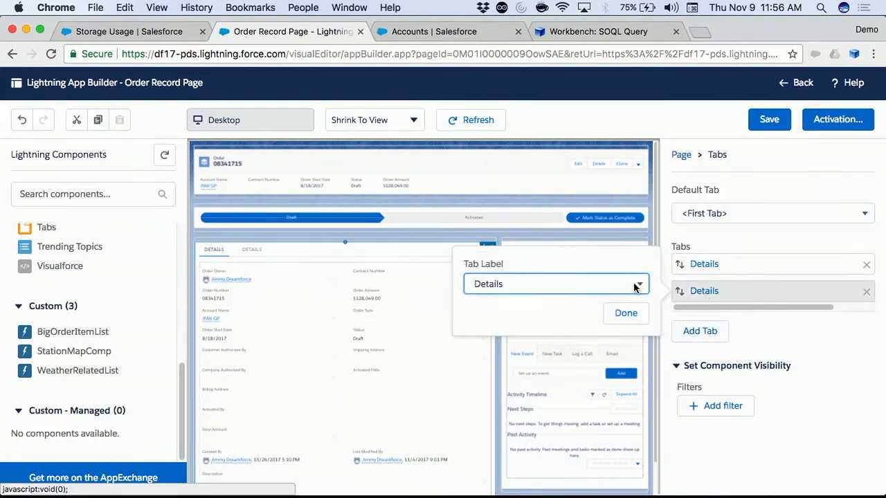
left_click(557, 284)
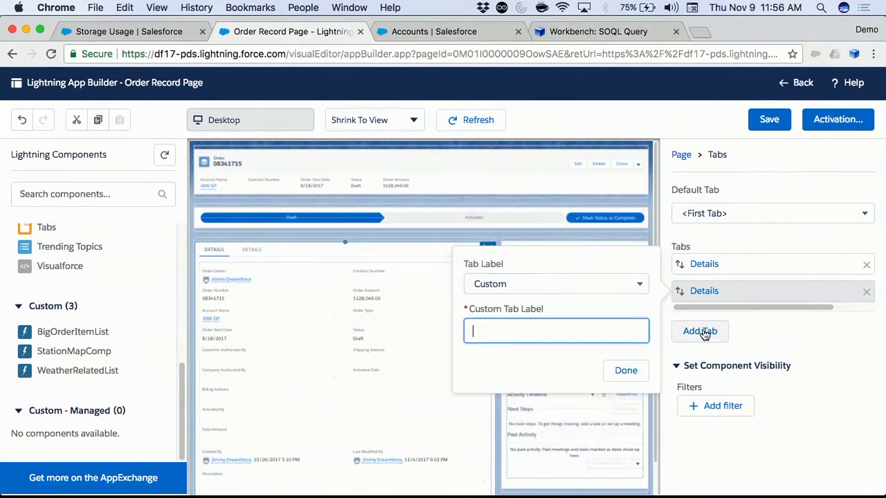
type("Order")
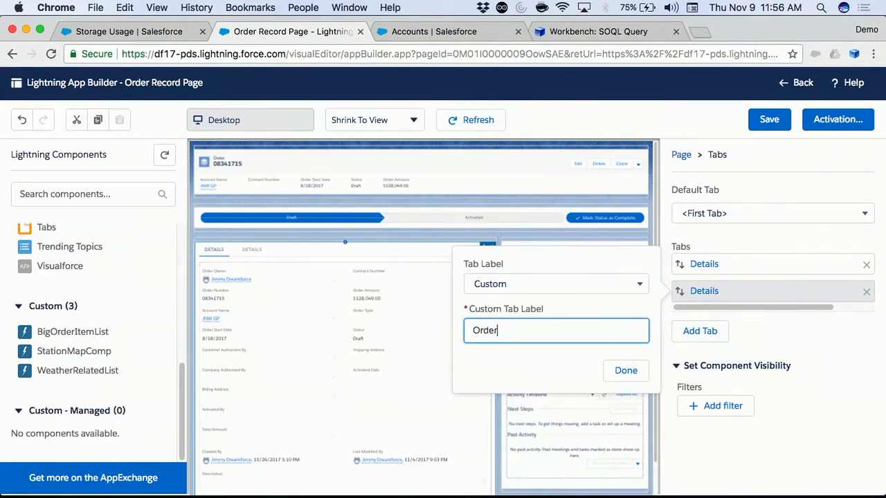
left_click(625, 371)
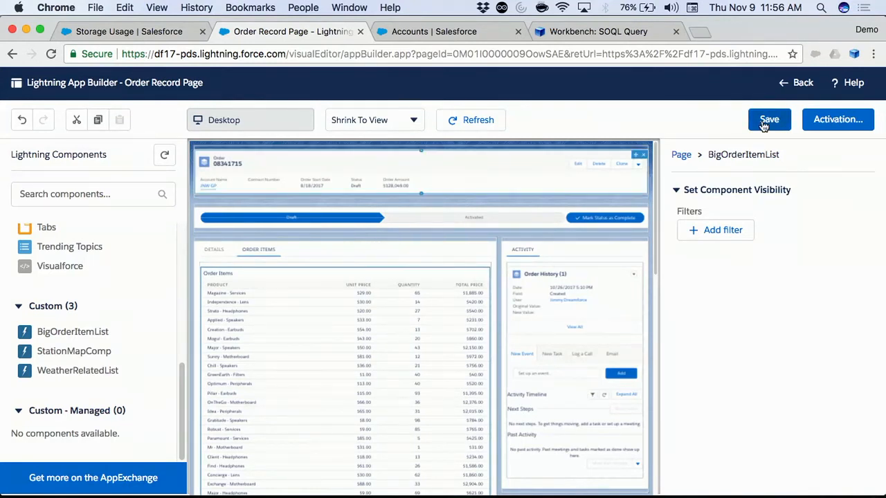
left_click(769, 119)
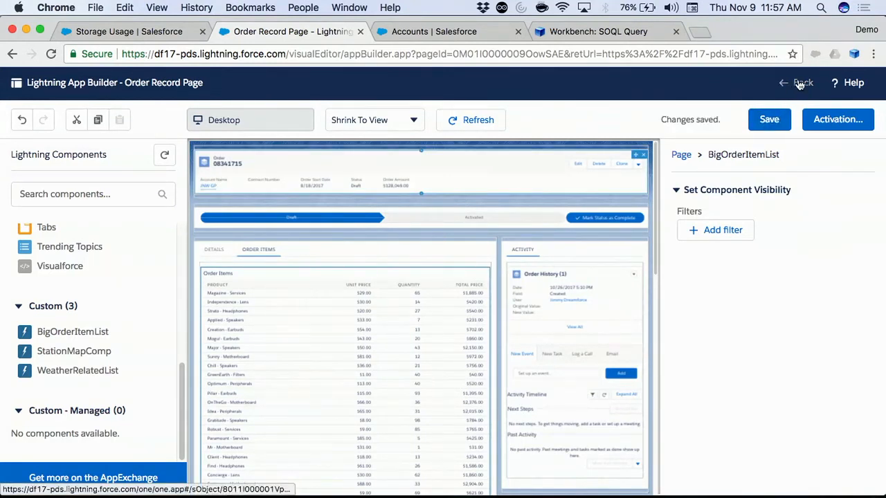
Go back to the order record and look through the new Order Items tab's line items
left_click(801, 83)
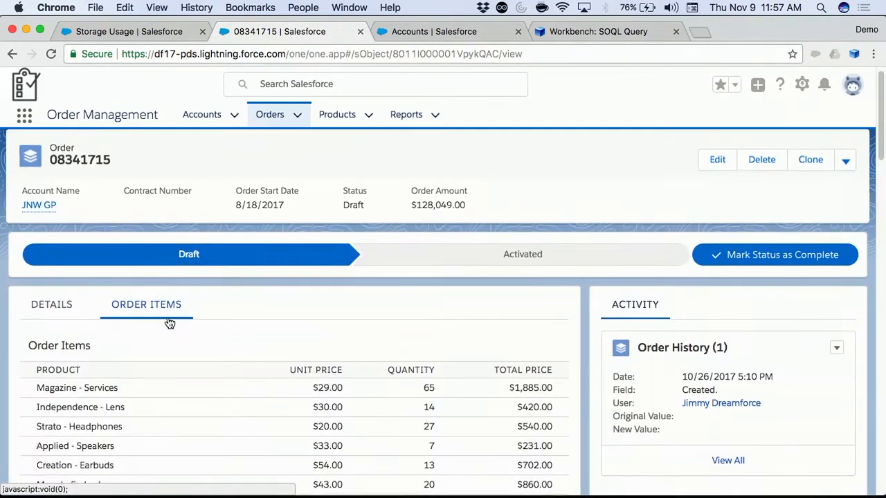
scroll("down", 3)
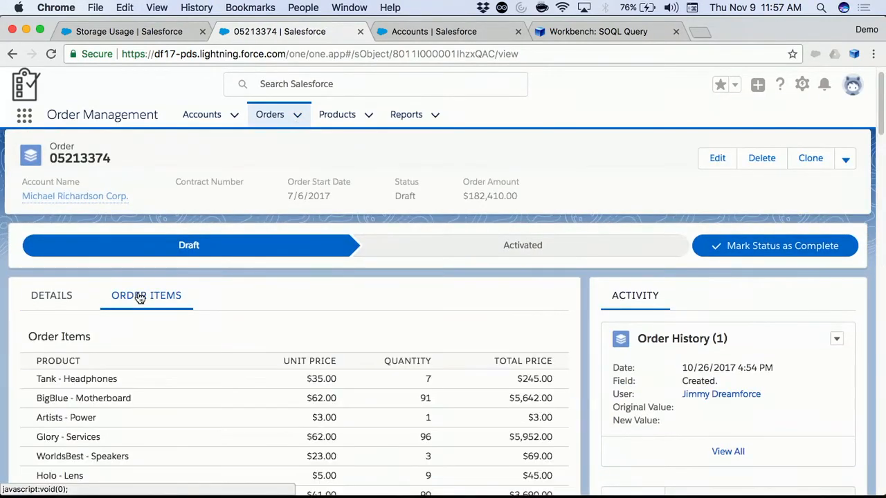
scroll("down", 3)
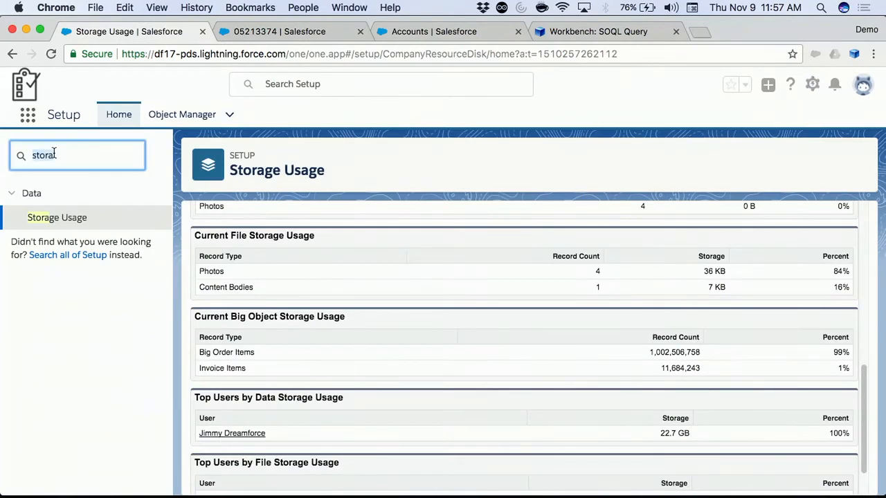
Search 'big' in Setup and review the Big Order Item definition's fields
type("big")
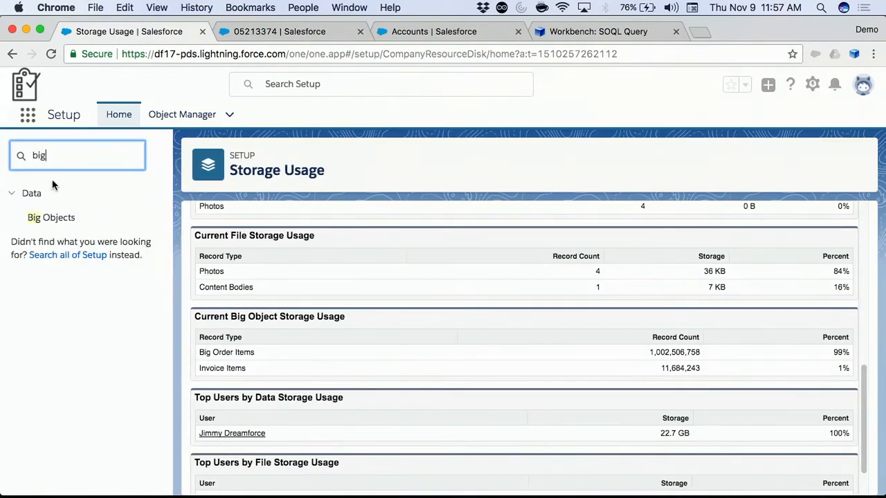
left_click(52, 217)
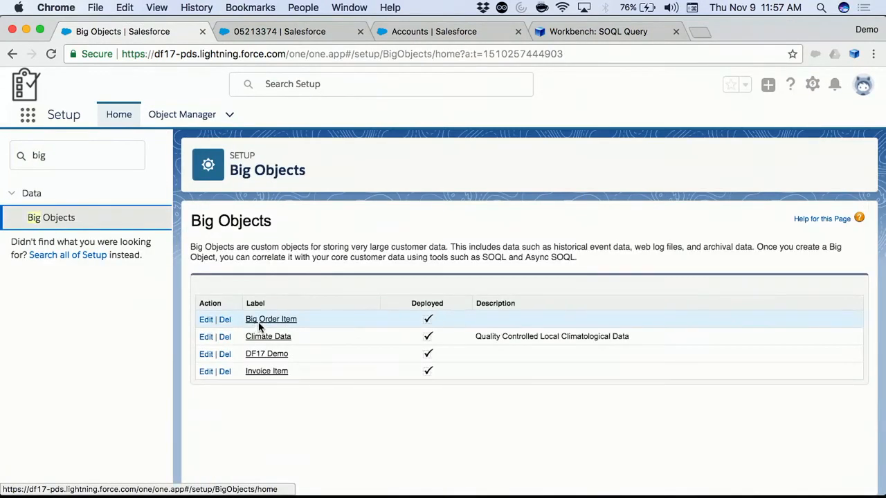
left_click(271, 318)
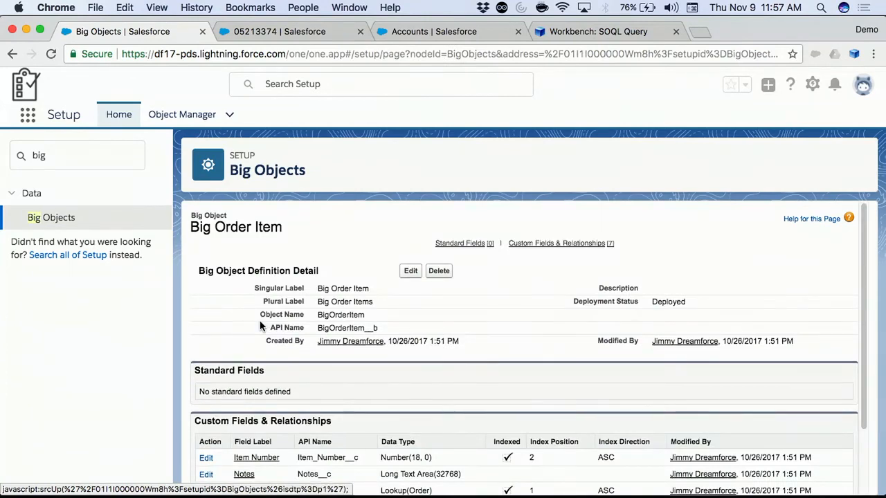
scroll("down", 3)
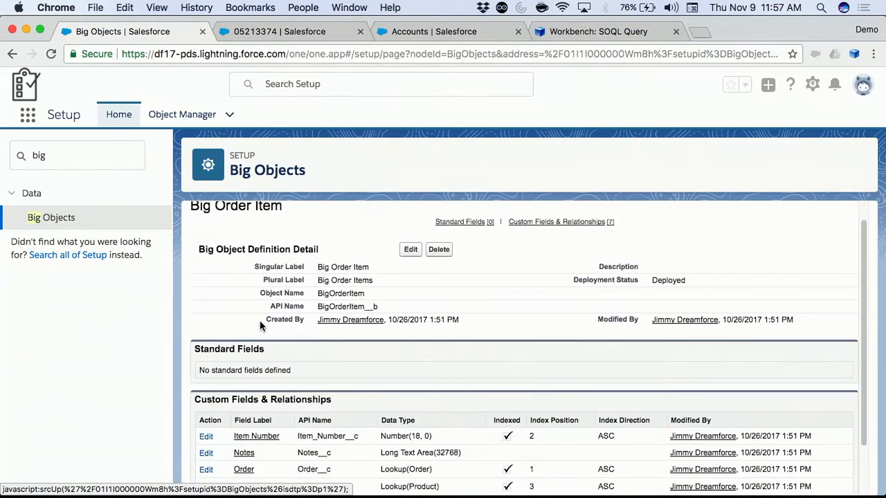
scroll("down", 3)
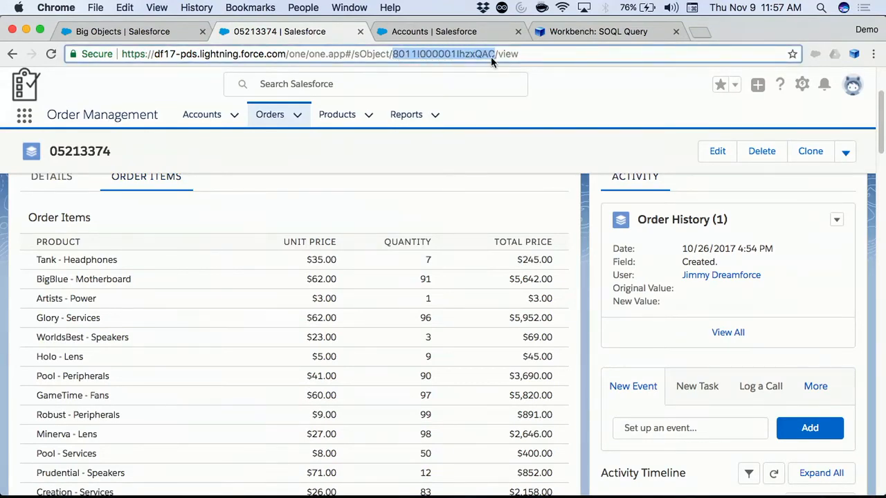
In Workbench, edit the BigOrderItem__b query to select Order__r.OrderNumber and run it, returning 121 records
left_click(597, 31)
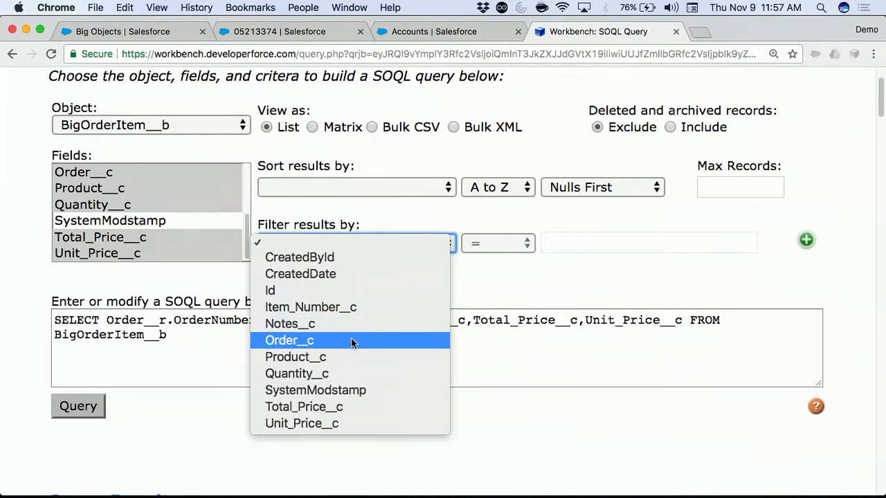
left_click(288, 341)
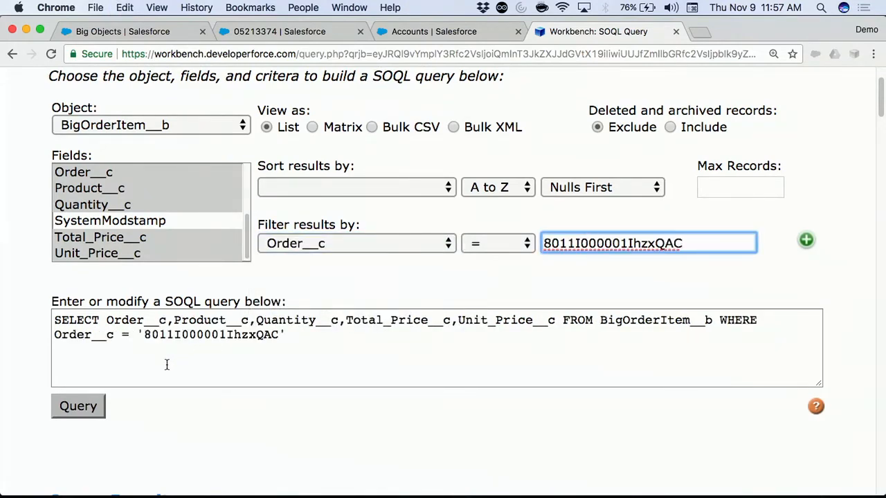
left_click(78, 407)
type("r.")
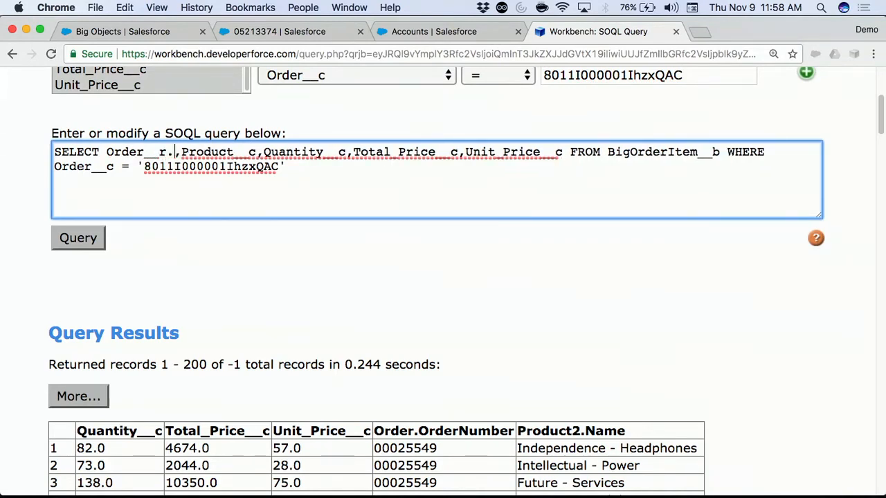
type("OrderNum")
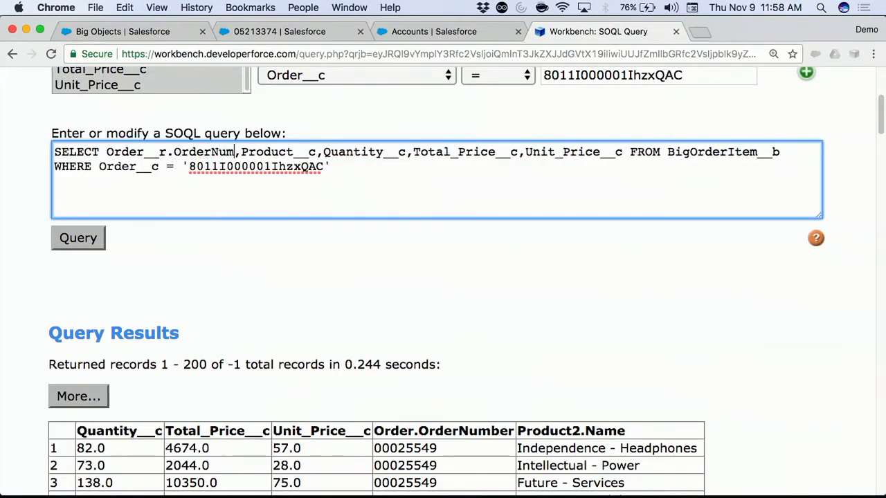
left_click(77, 238)
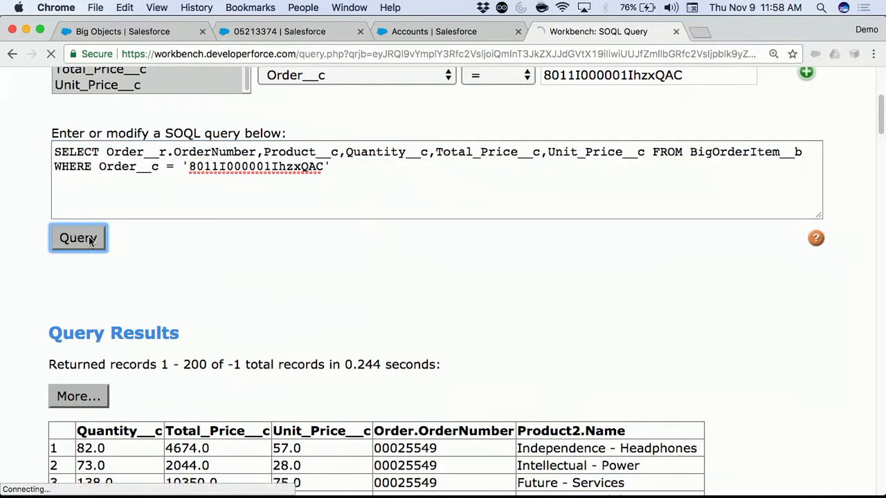
left_click(77, 238)
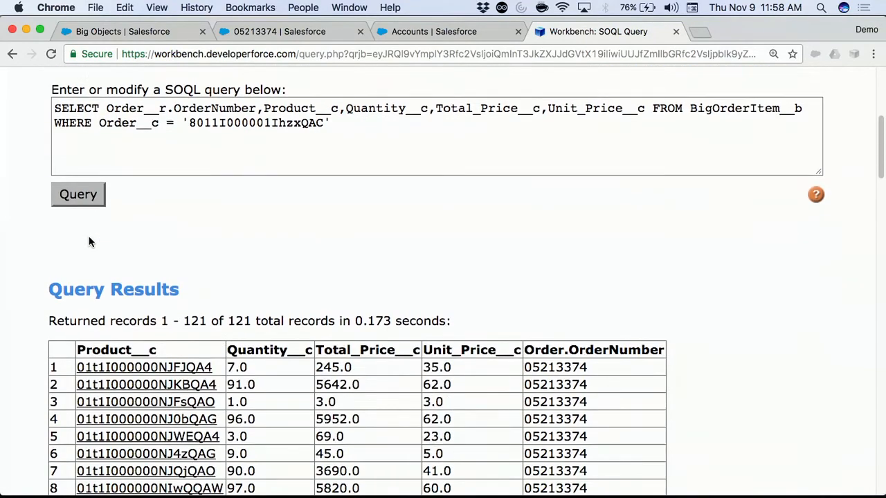
mouse_move(560, 371)
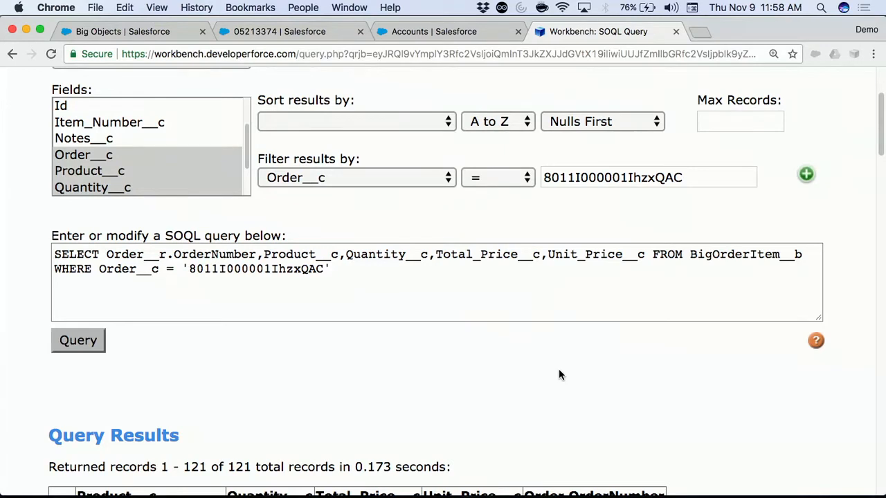
Add a second filter Item_Number__c < 5 on BigOrderItem__b and run the query
left_click(805, 175)
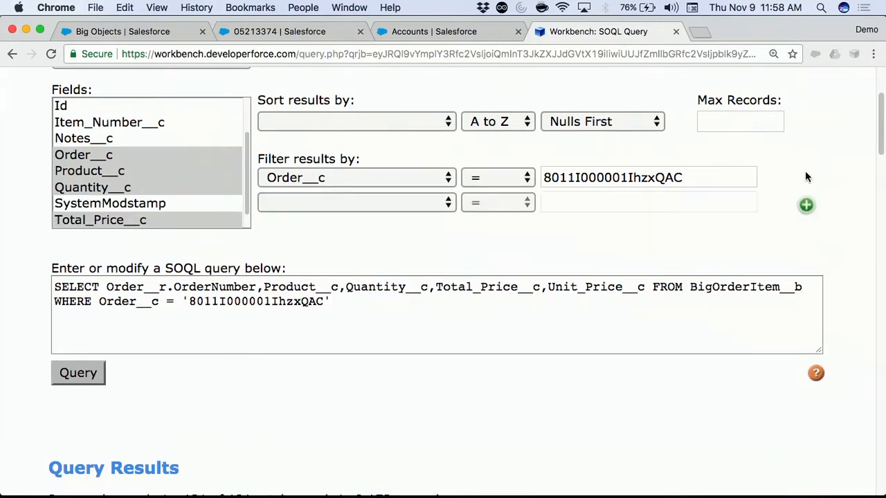
left_click(357, 202)
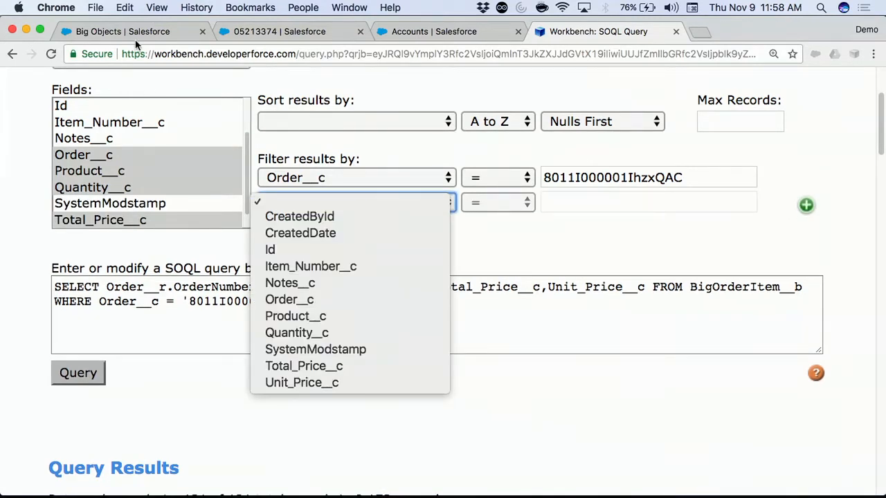
left_click(121, 30)
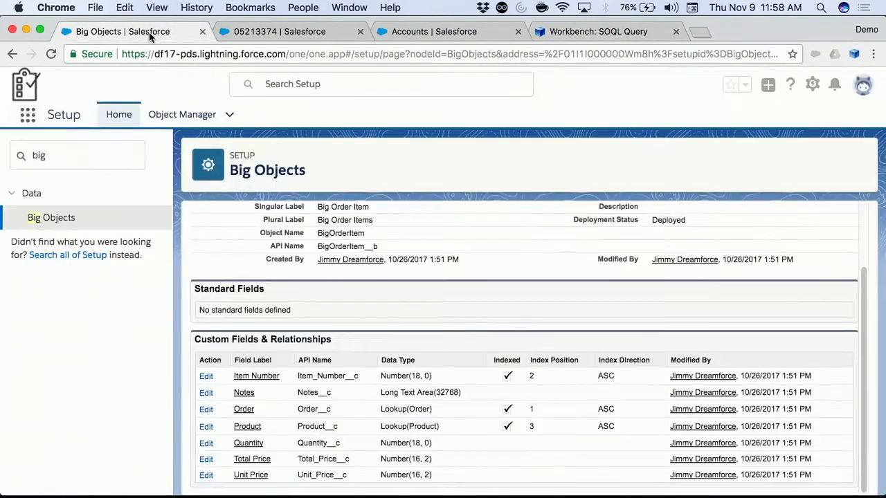
mouse_move(543, 408)
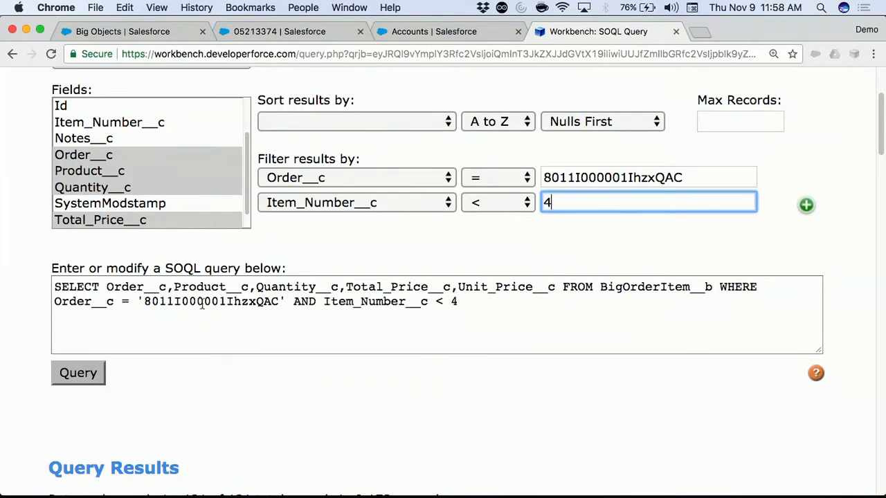
type("5")
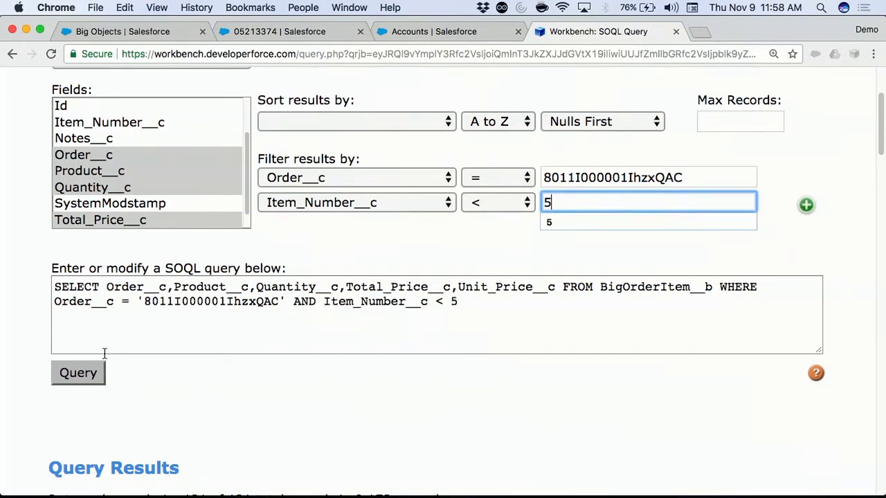
left_click(77, 372)
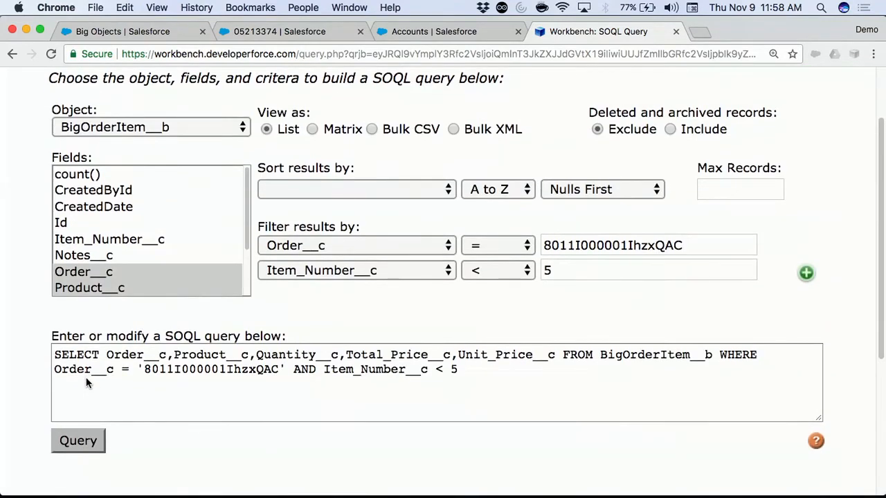
Change the second filter field to CreatedById before clearing the WHERE clause
left_click(354, 188)
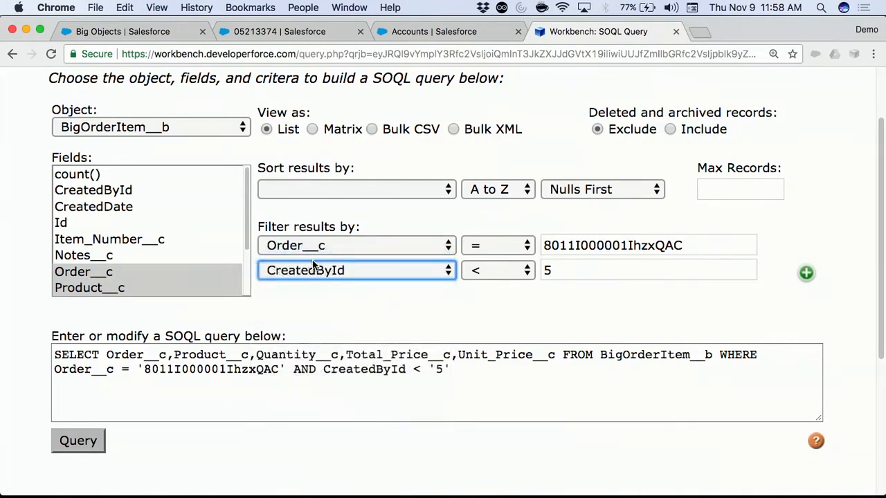
left_click(357, 270)
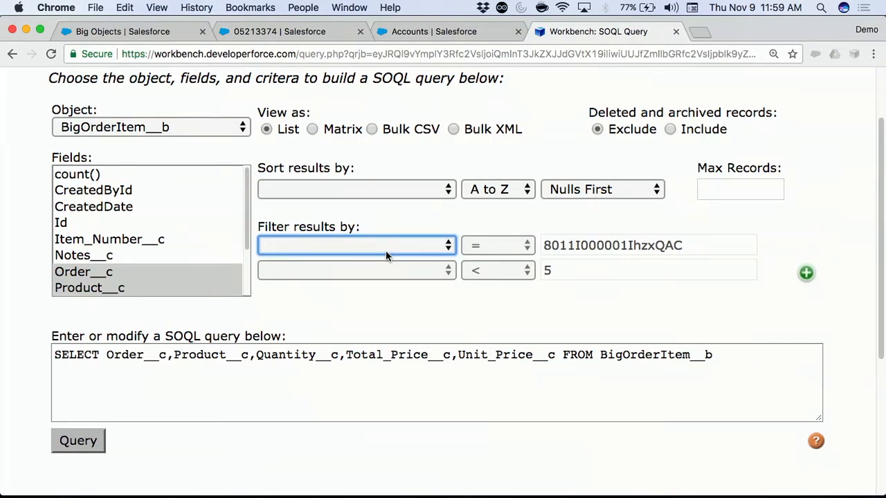
Filter on Total_Price__c > 100 and run it, getting the field-cannot-be-filtered error
left_click(356, 245)
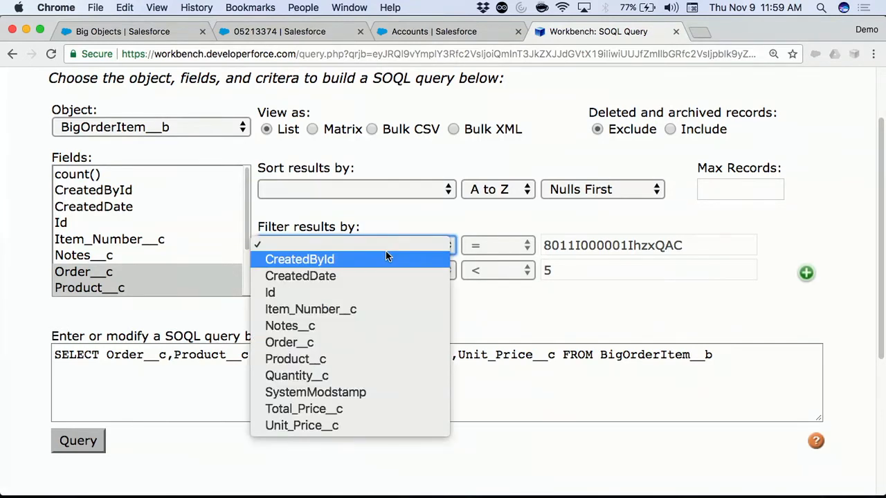
mouse_move(385, 244)
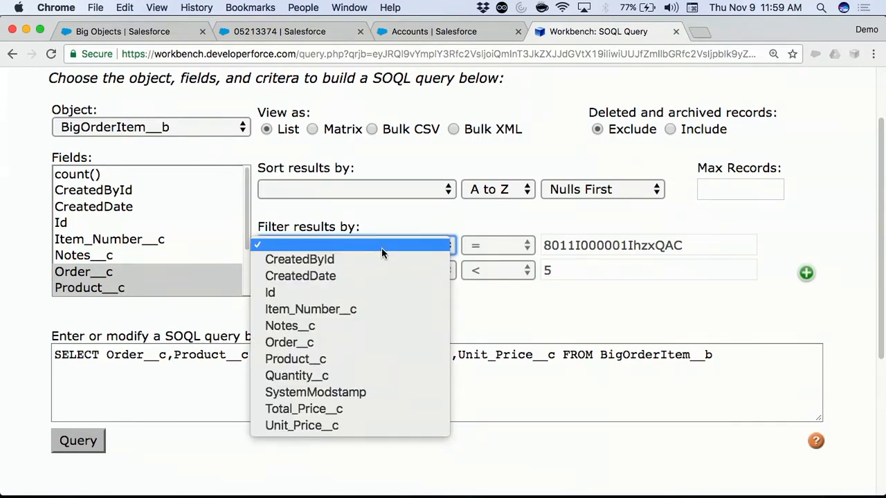
left_click(353, 245)
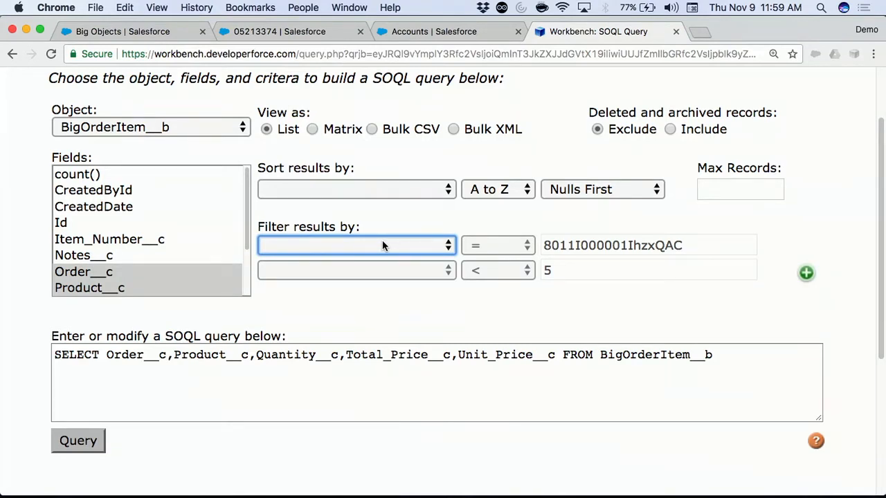
left_click(357, 245)
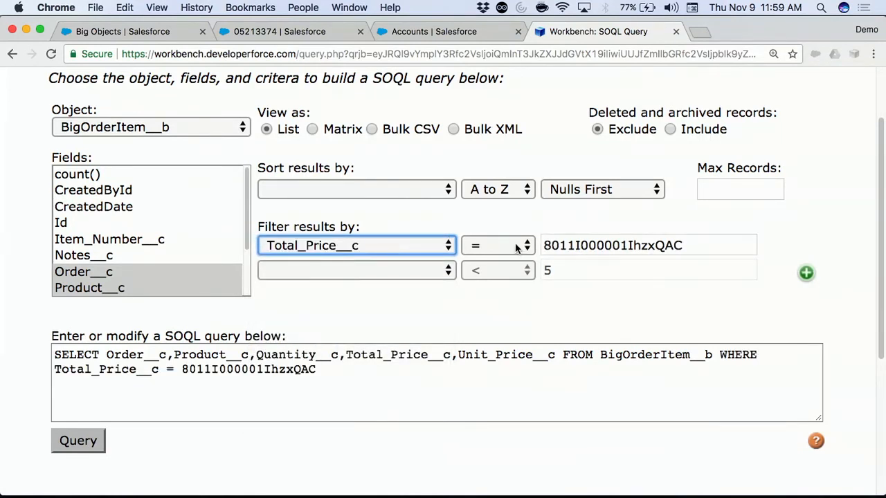
left_click(498, 245)
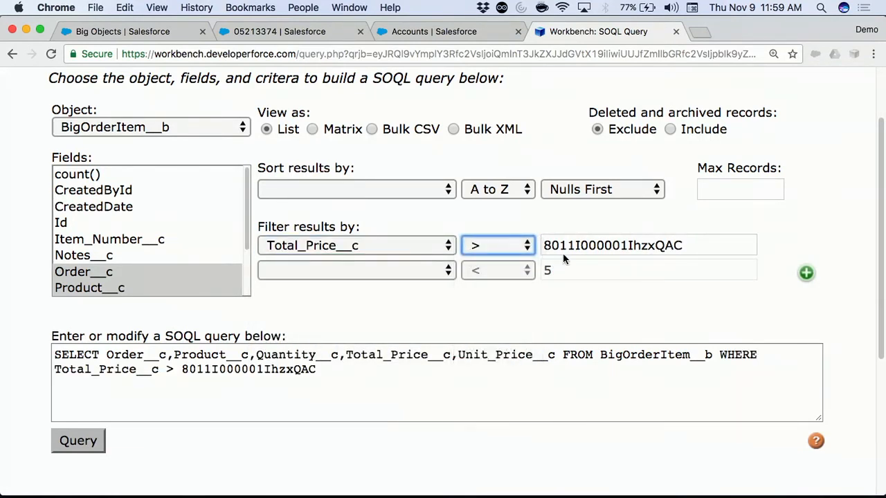
type("100")
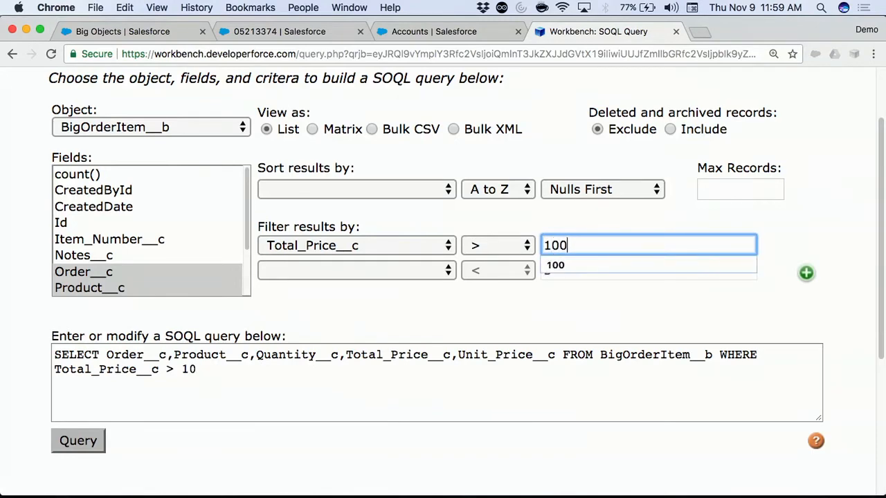
left_click(78, 440)
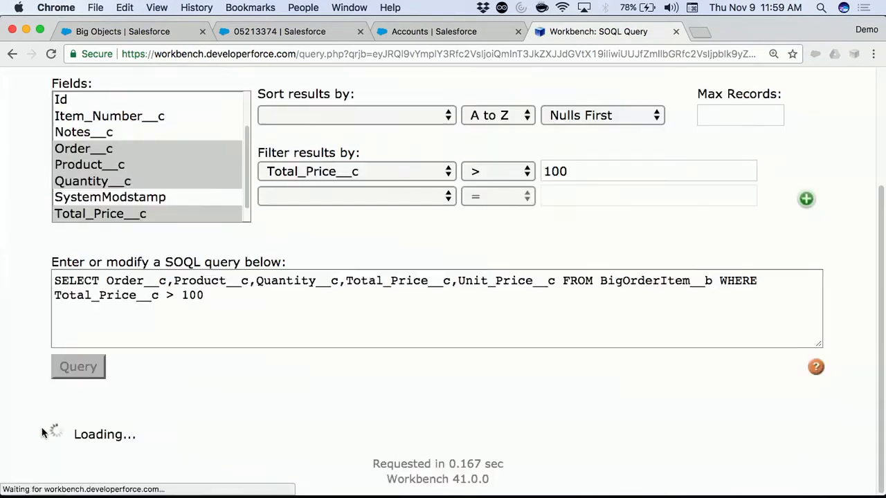
left_click(77, 365)
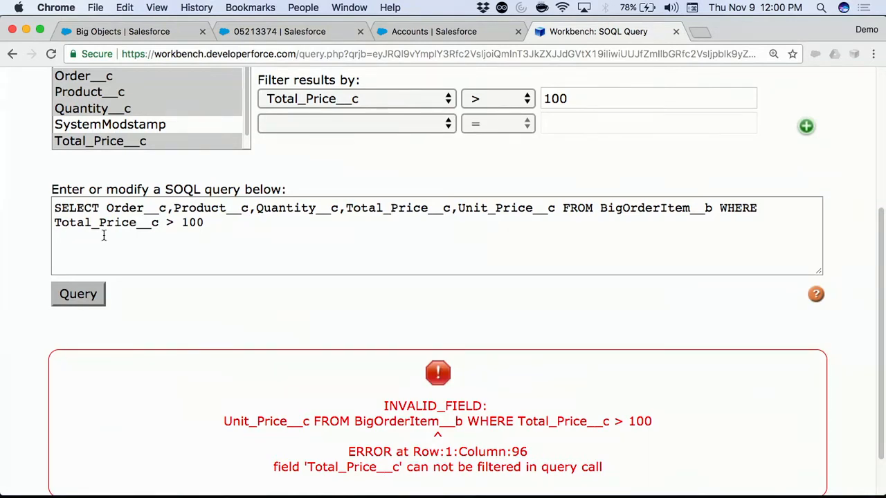
key("cmd+tab")
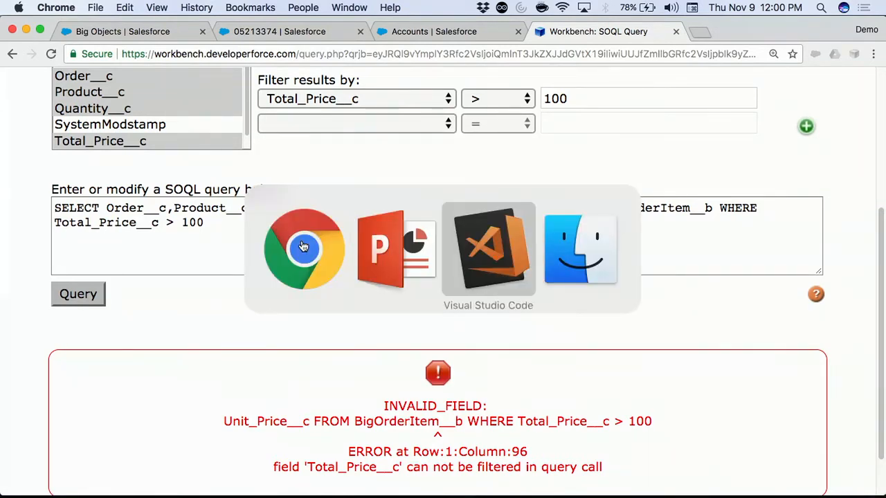
Bring Visual Studio Code forward with the aggregate BigOrderItem__b query file
left_click(487, 249)
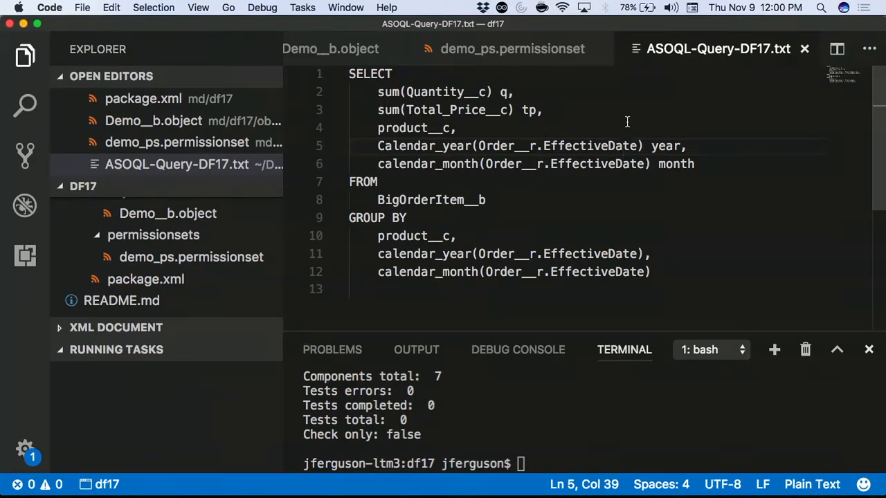
Paste the aggregate query into Workbench Async SOQL, choose the source object and proceed to mapping
key("cmd+a")
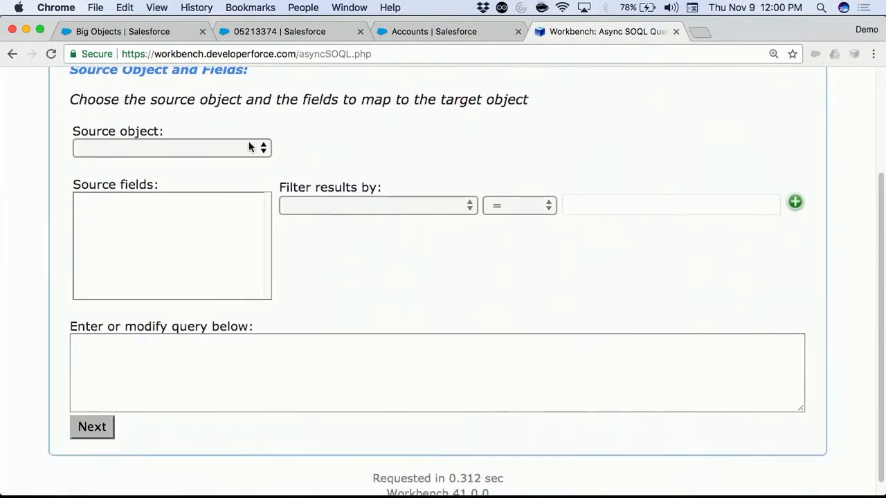
left_click(171, 146)
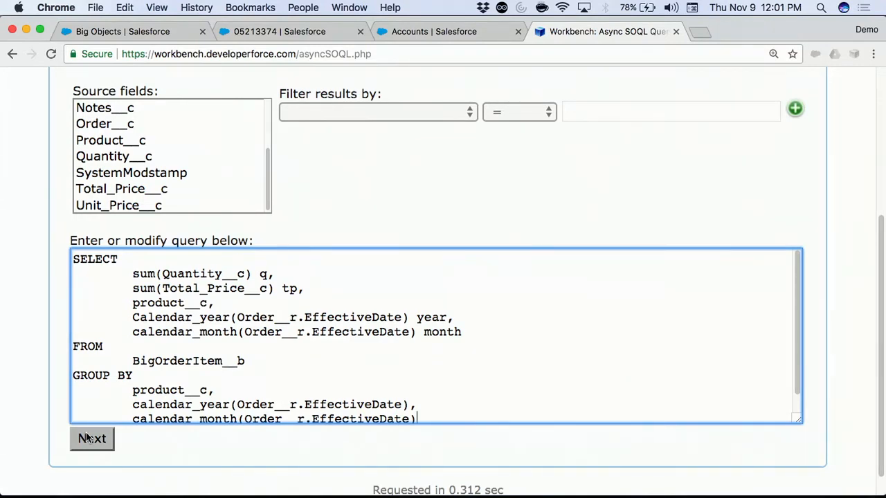
left_click(91, 438)
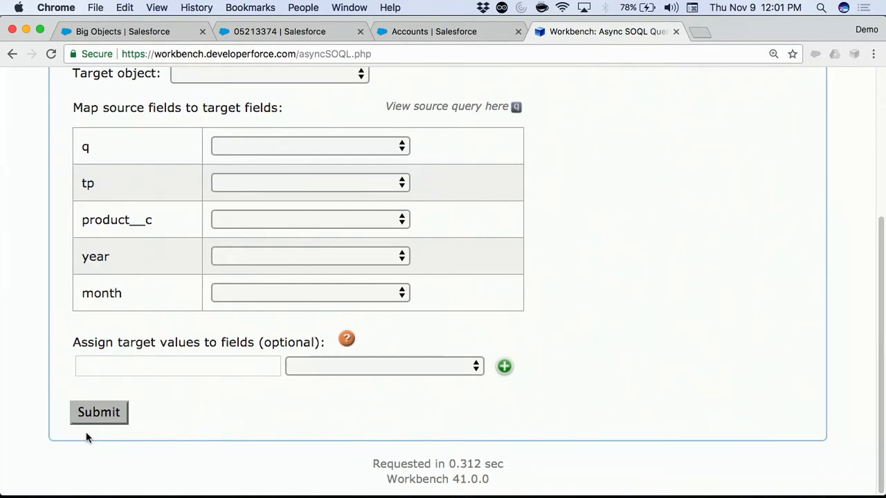
Target Monthly_Product_Summary__c and map q to Quantity__c and the other aliases to matching fields
scroll("up", 3)
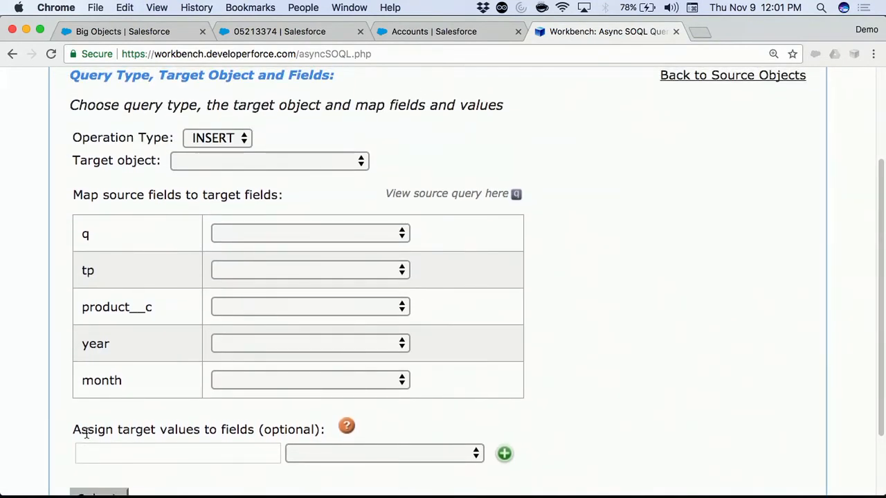
left_click(269, 160)
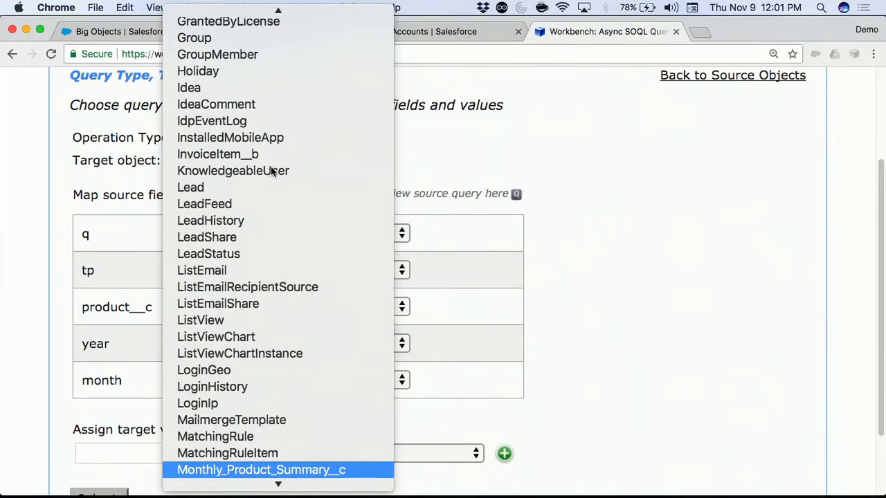
left_click(260, 470)
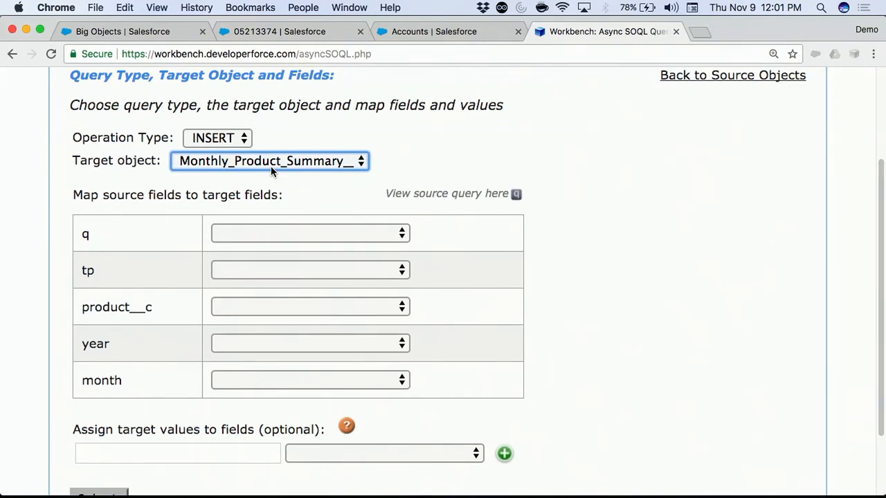
mouse_move(289, 227)
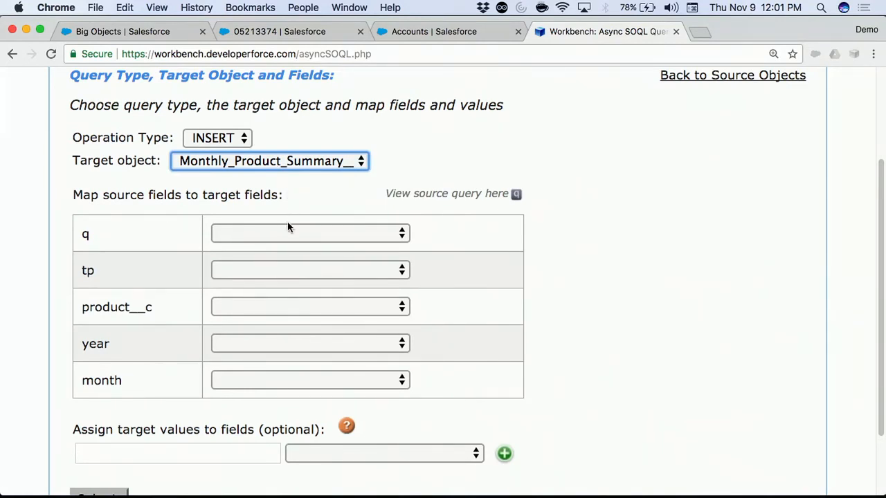
left_click(310, 232)
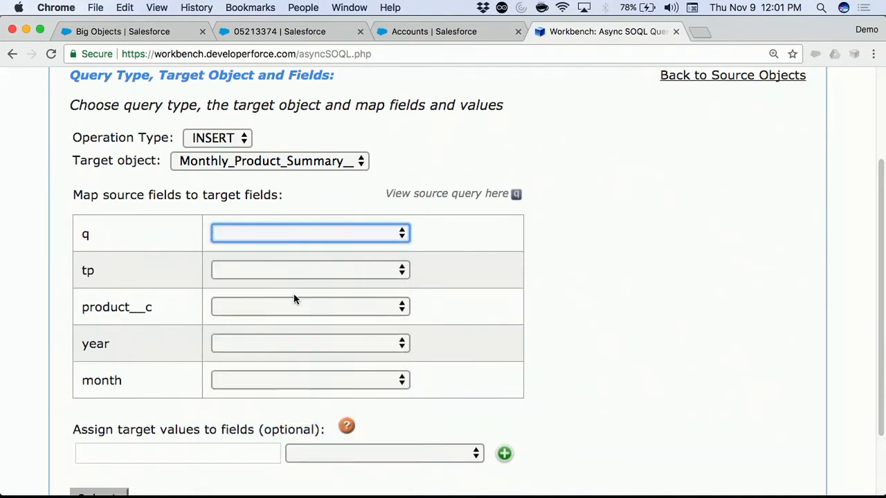
left_click(310, 233)
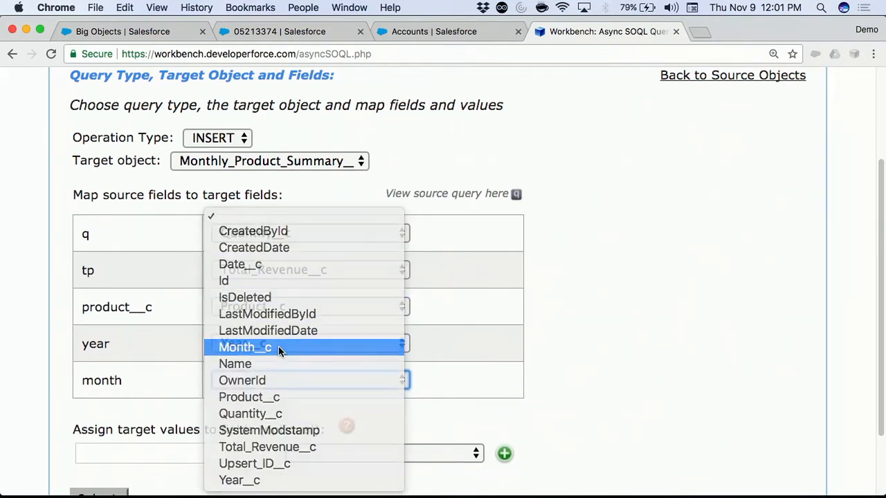
left_click(245, 345)
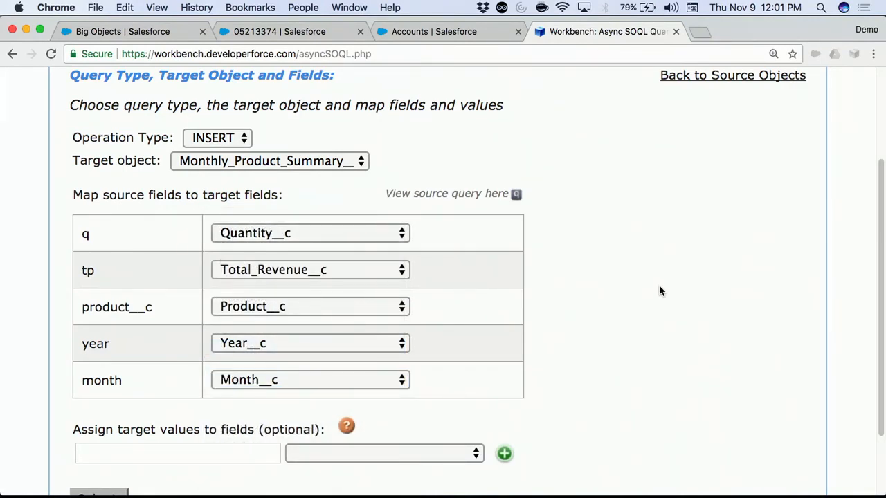
mouse_move(188, 440)
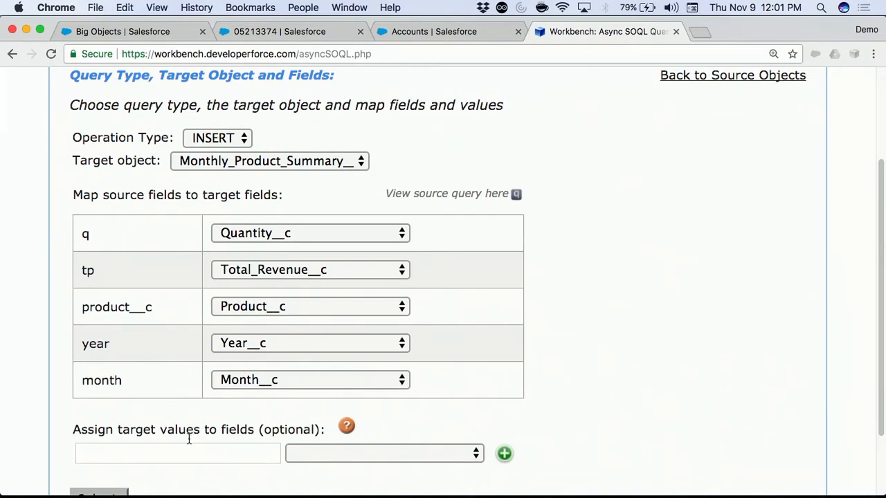
Enter $JOB_ID as a target value and choose the field it is assigned to
type("$")
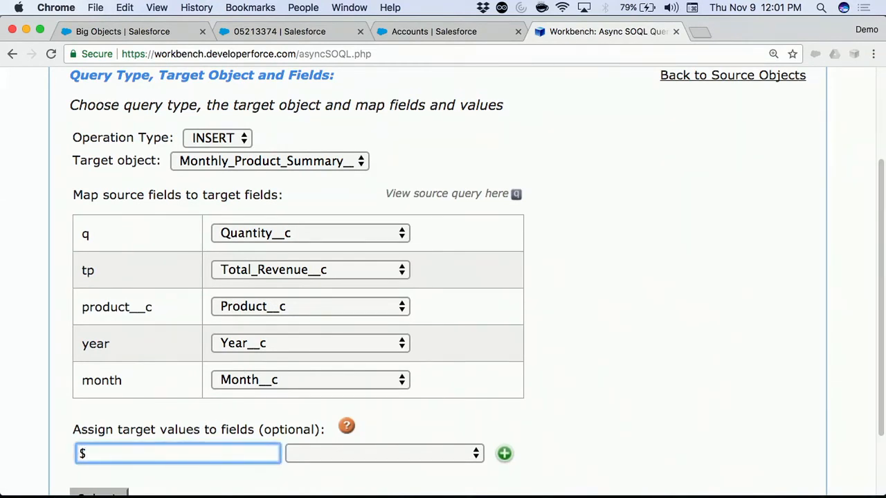
type("JOB_ID")
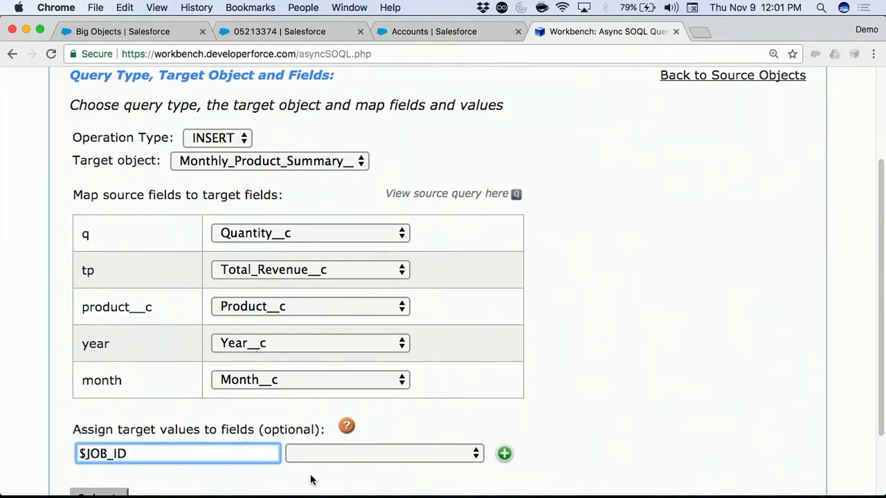
left_click(382, 454)
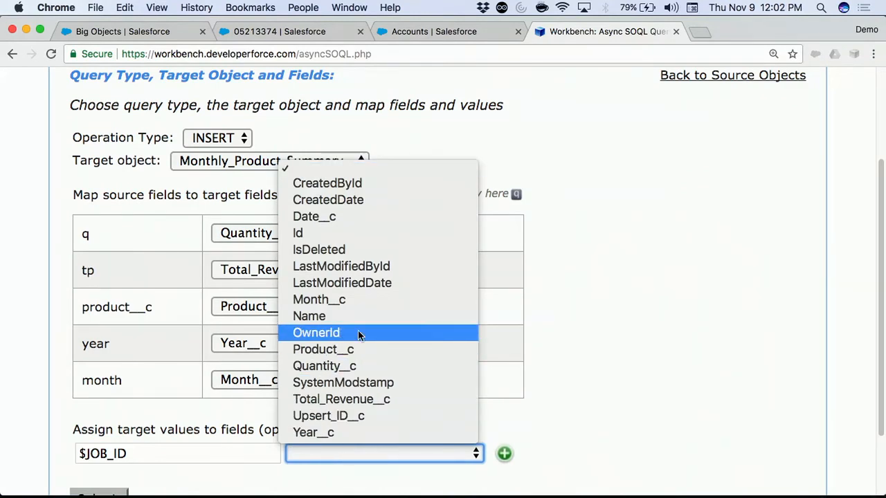
mouse_move(310, 315)
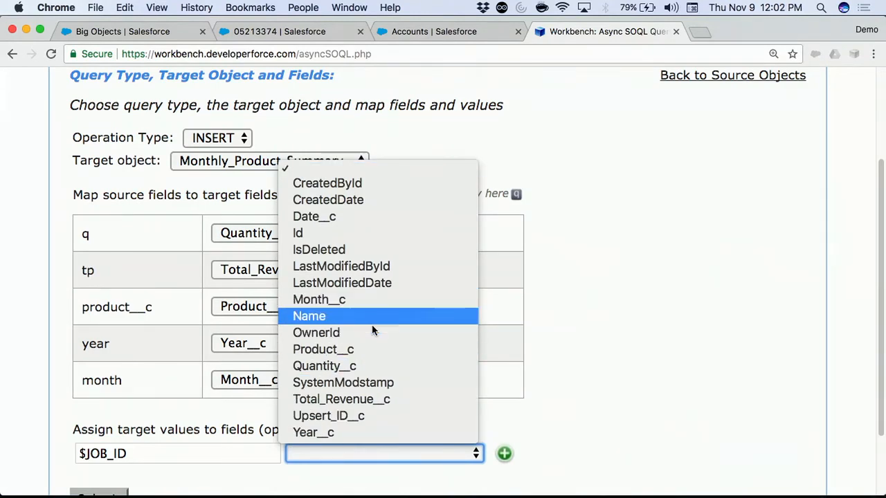
mouse_move(274, 443)
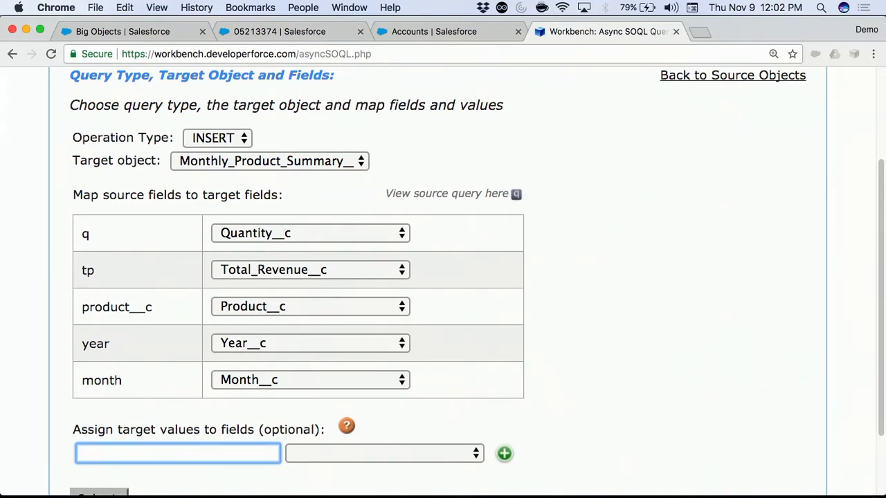
mouse_move(172, 286)
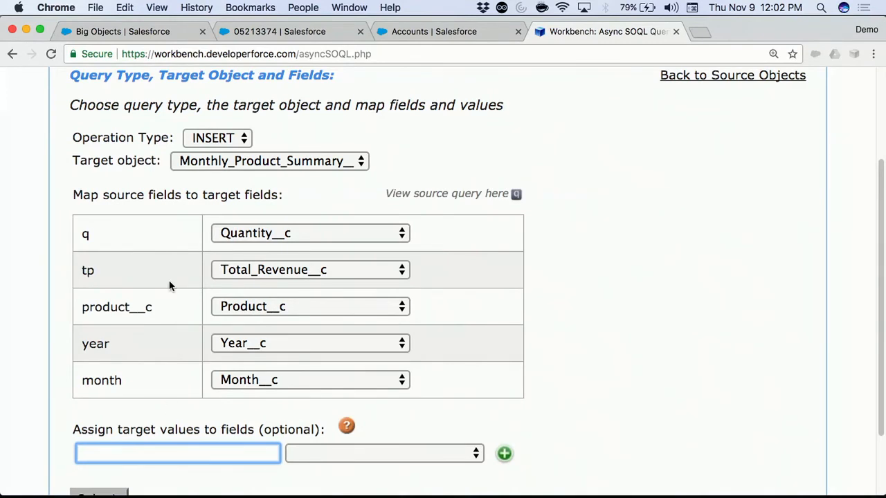
Set the operation to UPSERT with Upsert_ID__c as the target external Id field
left_click(217, 137)
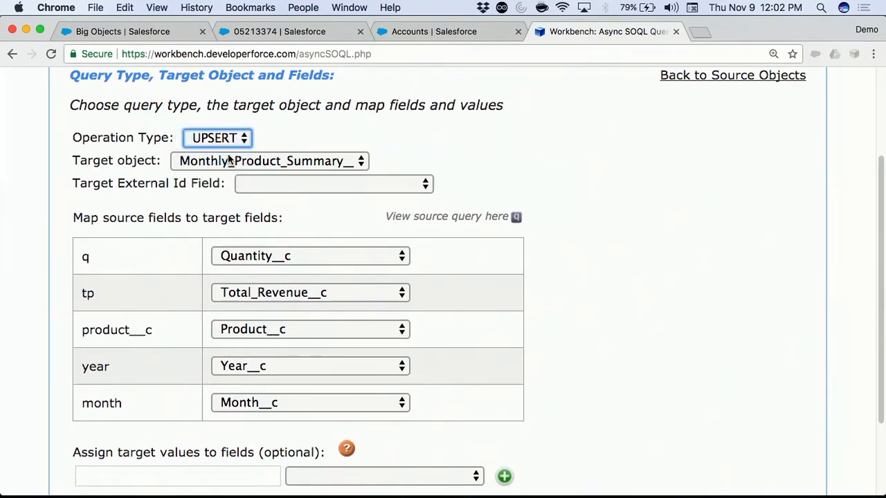
left_click(332, 182)
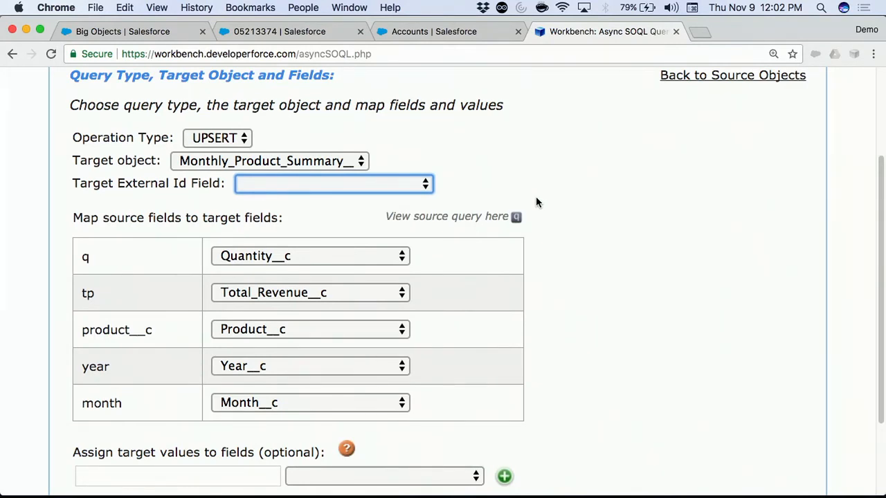
mouse_move(408, 208)
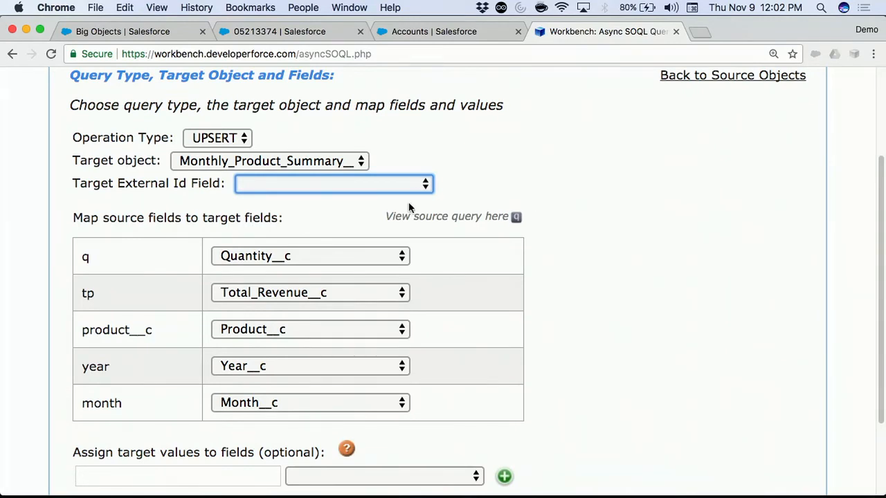
scroll("down", 3)
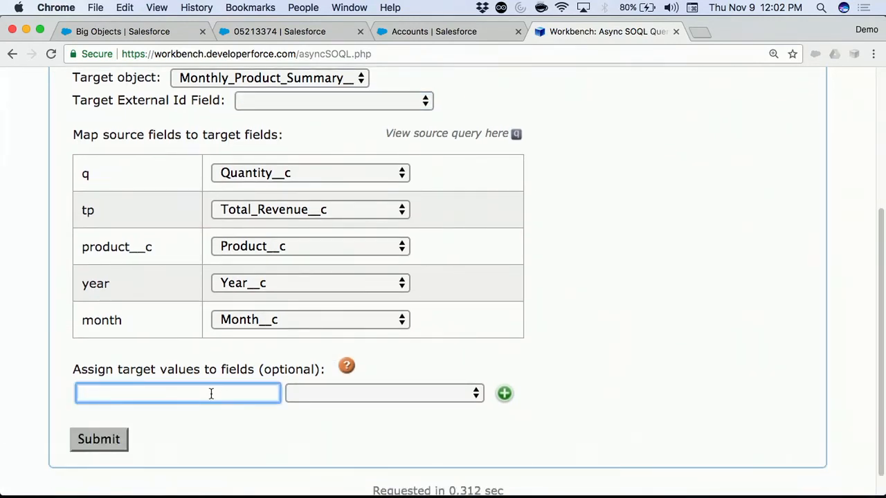
Compose the key $year:$month:$product__c and assign it to Upsert_ID__c
type("$year")
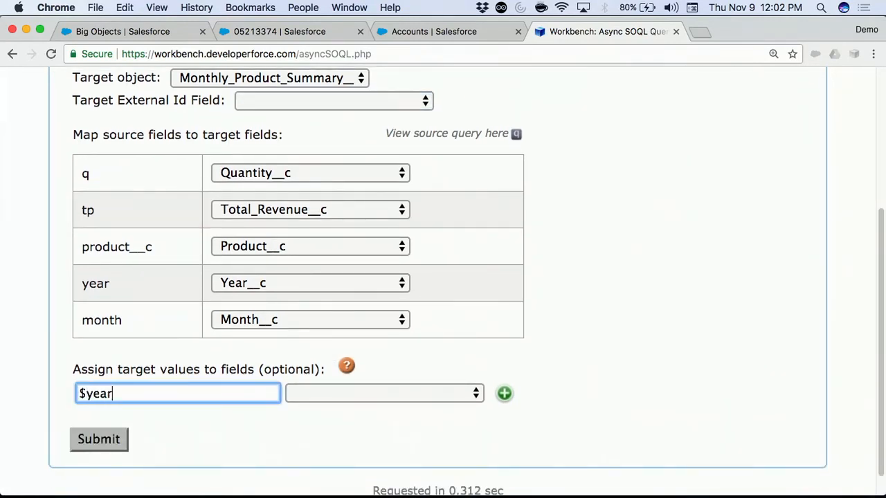
type(":$")
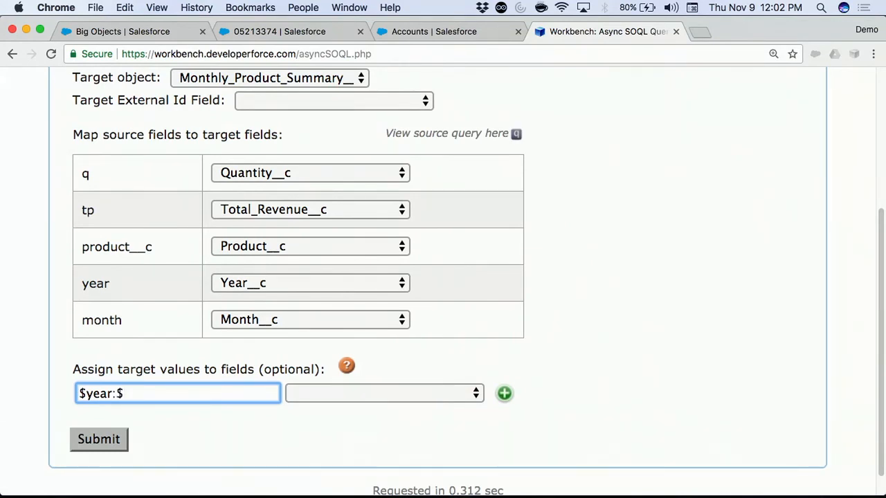
type("month")
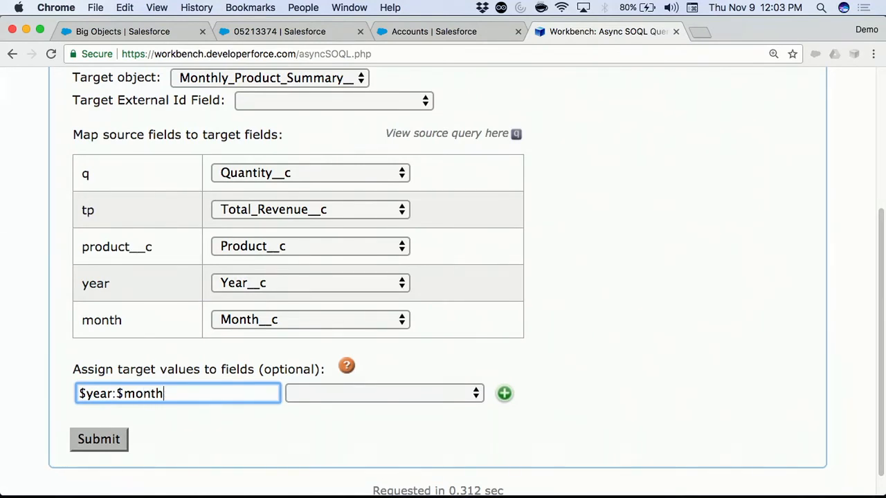
type(":$product__")
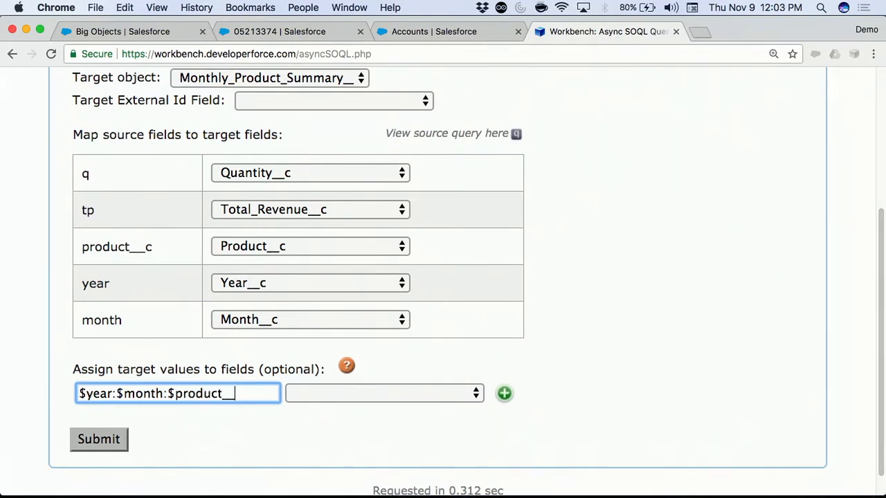
left_click(385, 393)
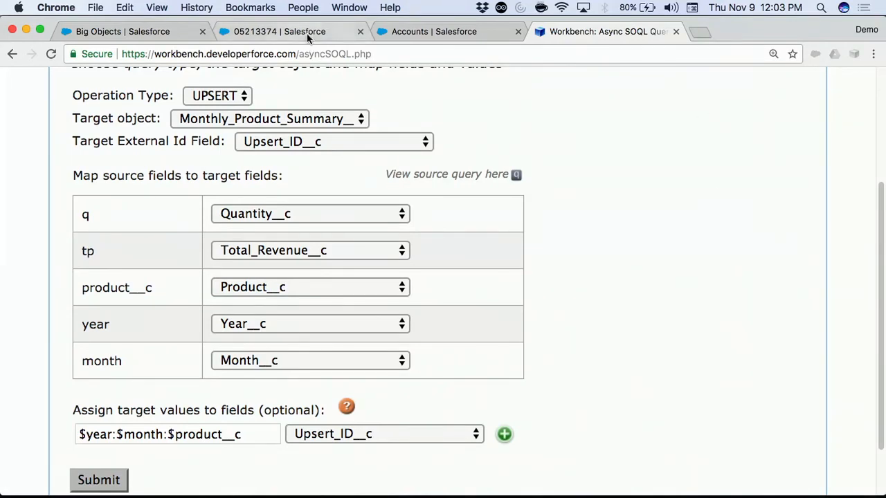
Open the WorldsBest - Speakers product record and show its Monthly Product Summary chart
left_click(434, 30)
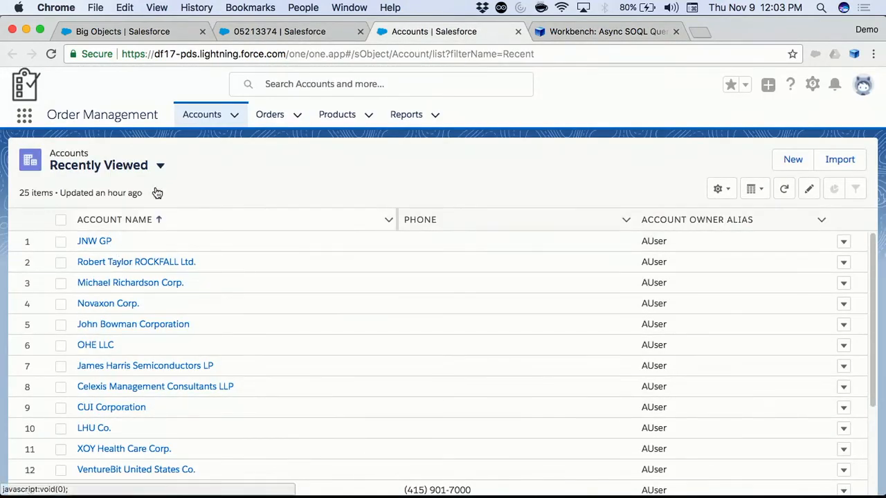
left_click(338, 114)
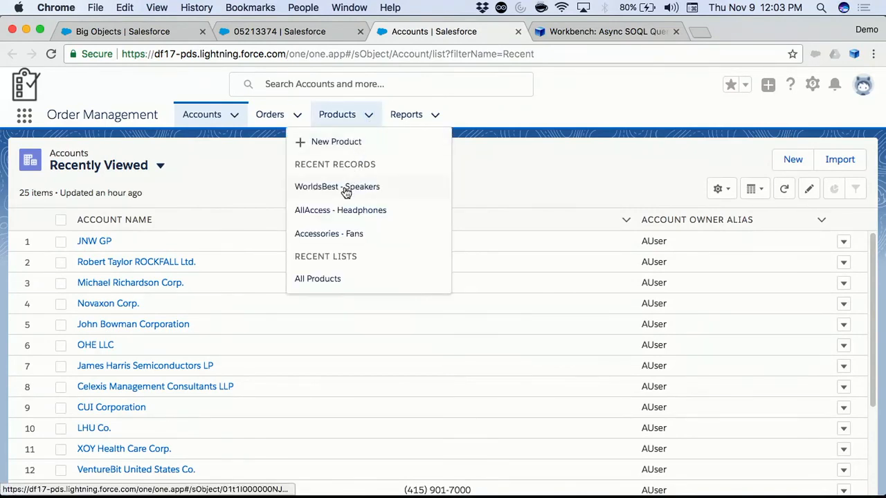
left_click(338, 186)
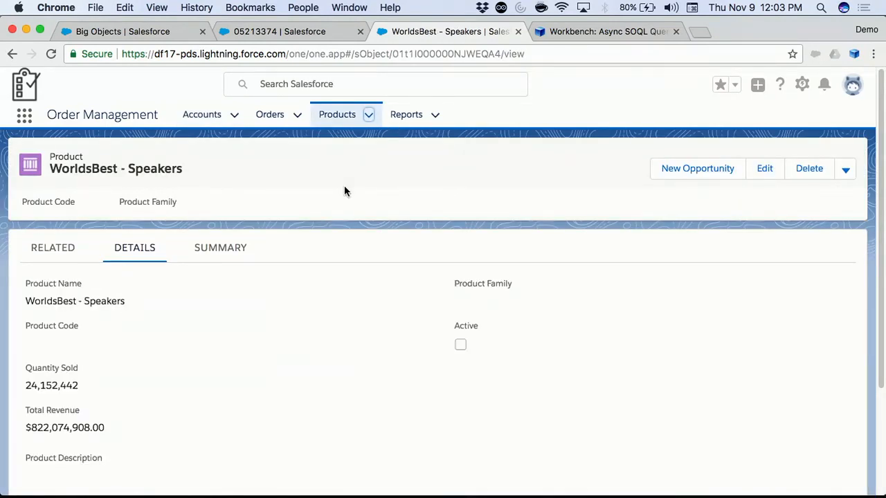
mouse_move(213, 302)
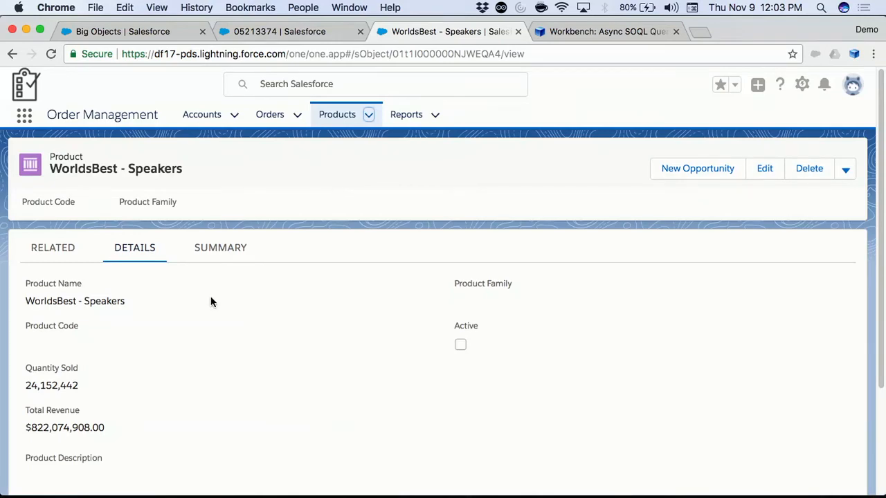
left_click(220, 247)
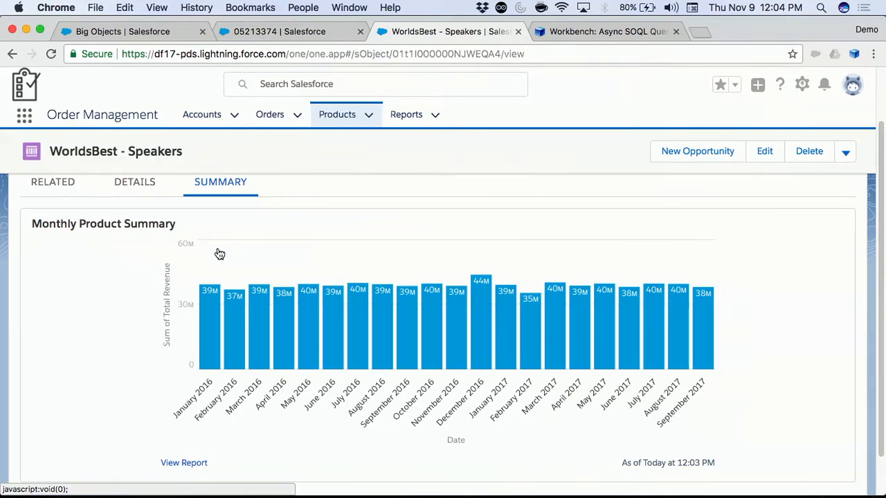
Open the AllAccess - Headphones product record and show its summary chart
left_click(337, 114)
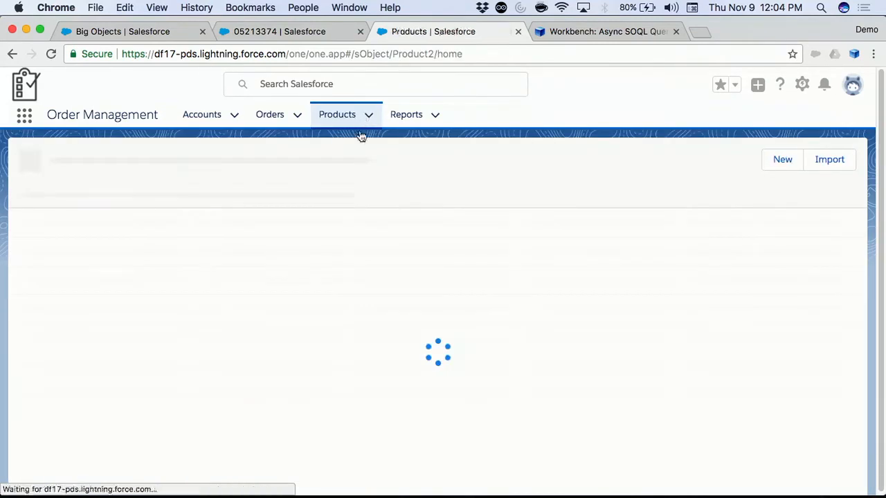
left_click(338, 114)
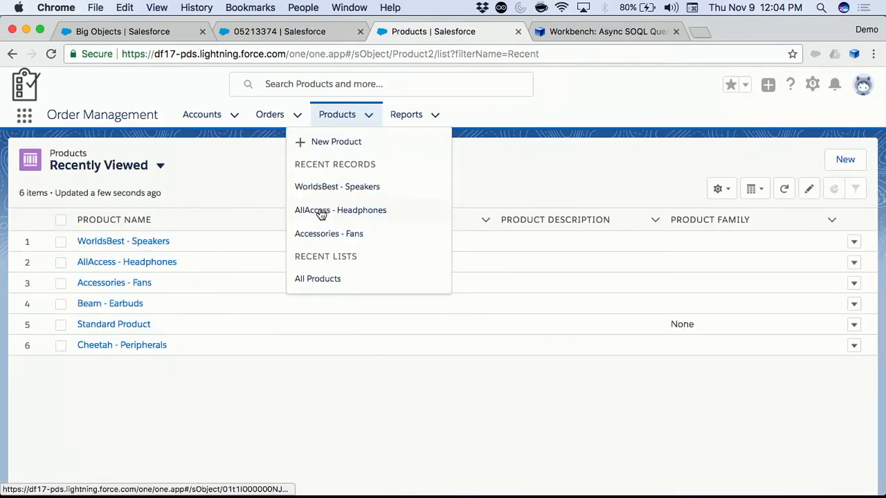
left_click(340, 211)
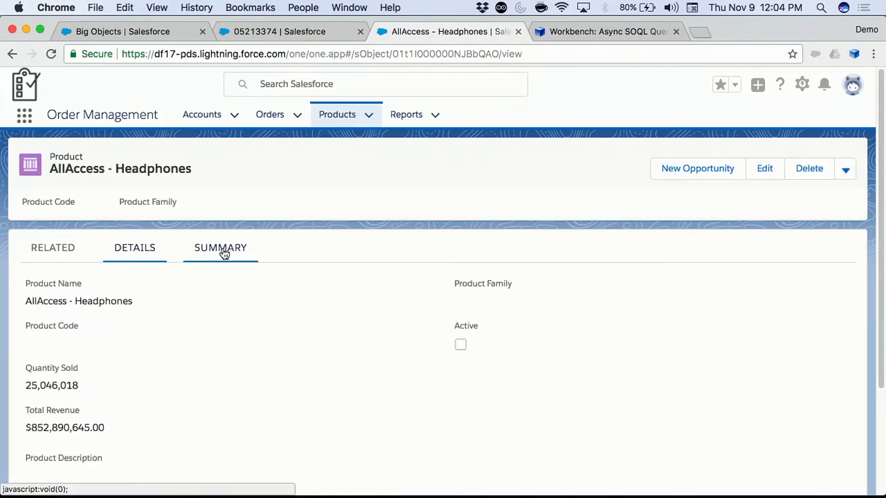
left_click(220, 248)
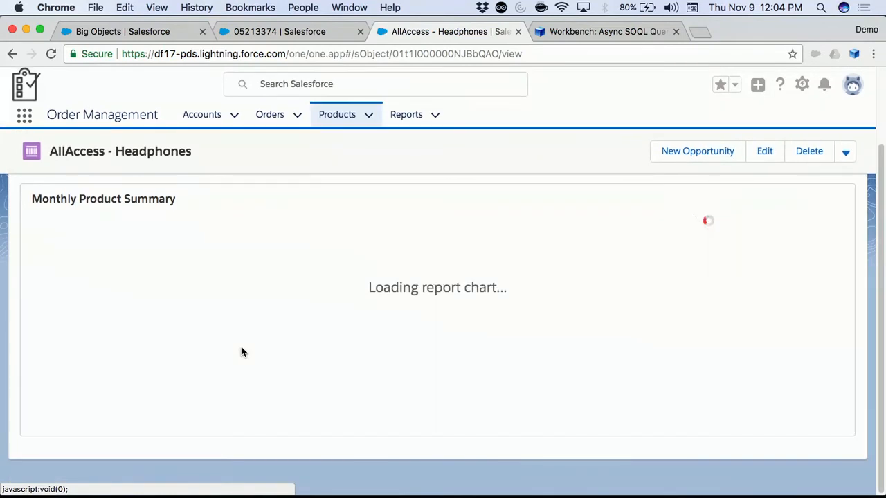